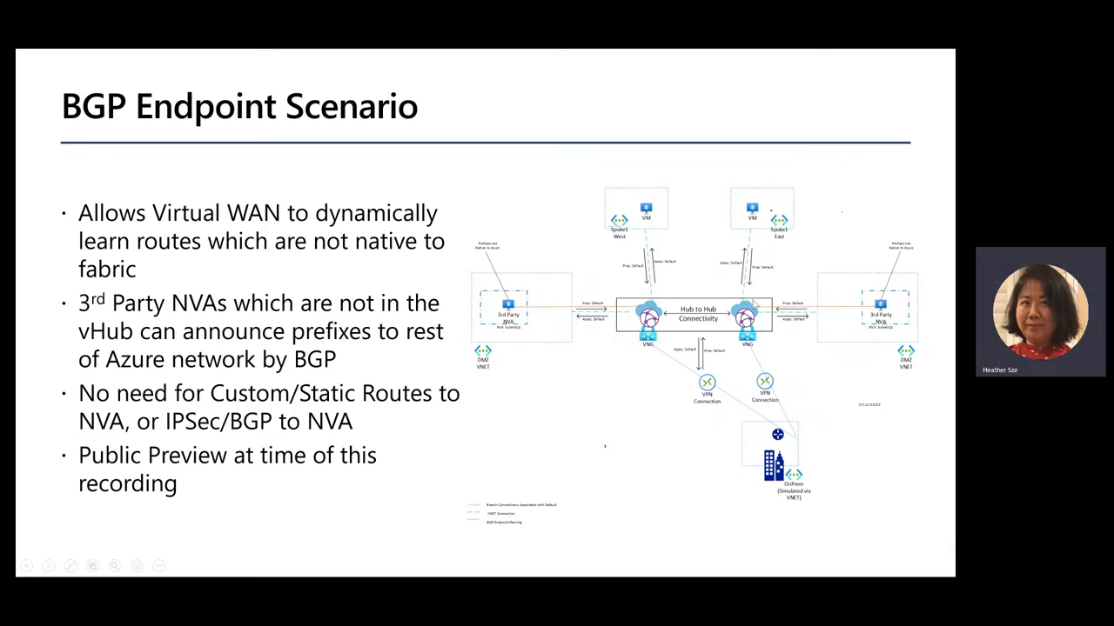
{"action": "mouse_move", "coordinate": [856, 317]}
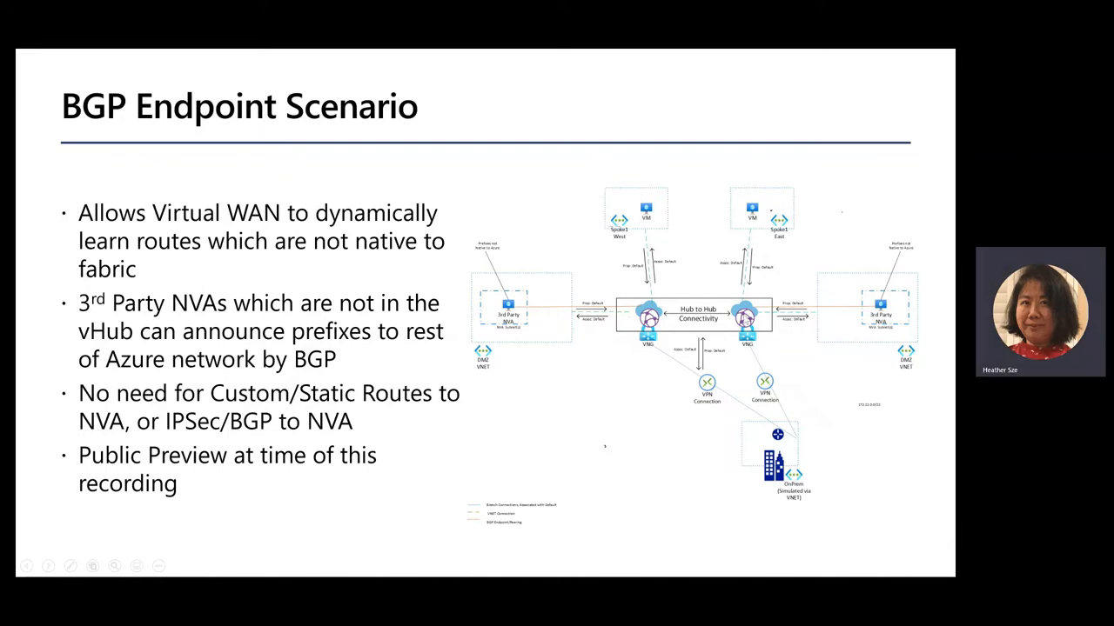
{"action": "mouse_move", "coordinate": [793, 484]}
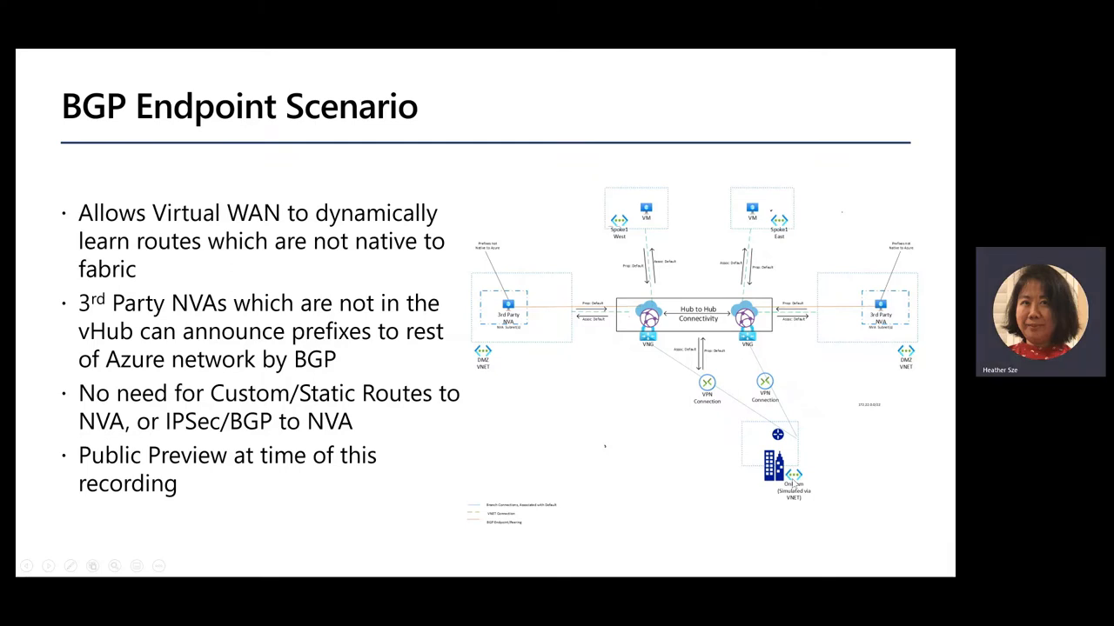
{"action": "mouse_move", "coordinate": [922, 372]}
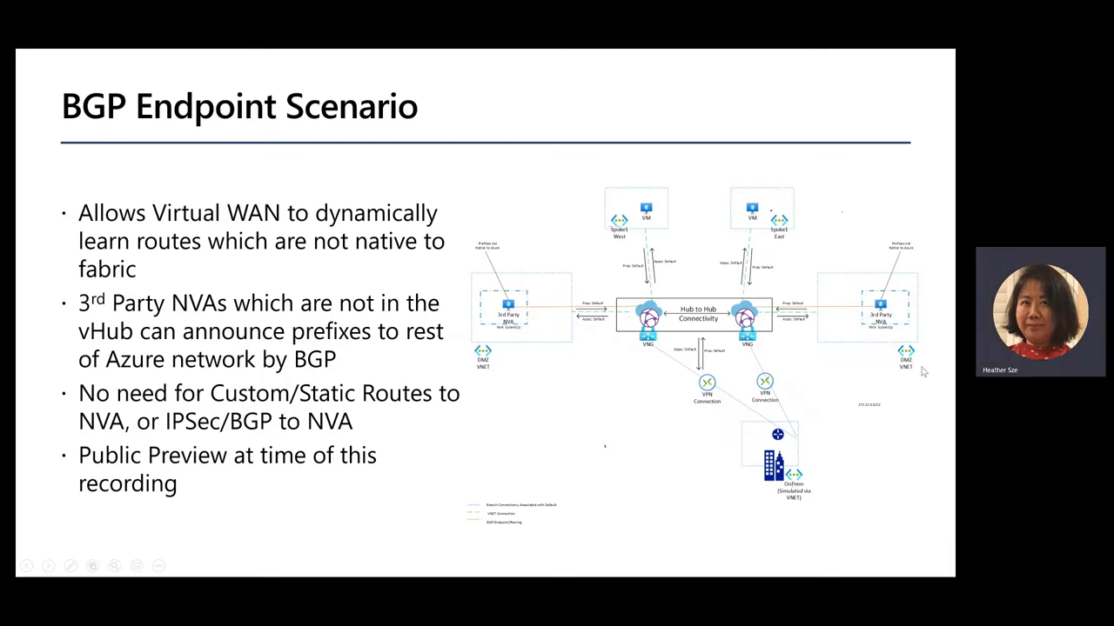
{"action": "mouse_move", "coordinate": [867, 272]}
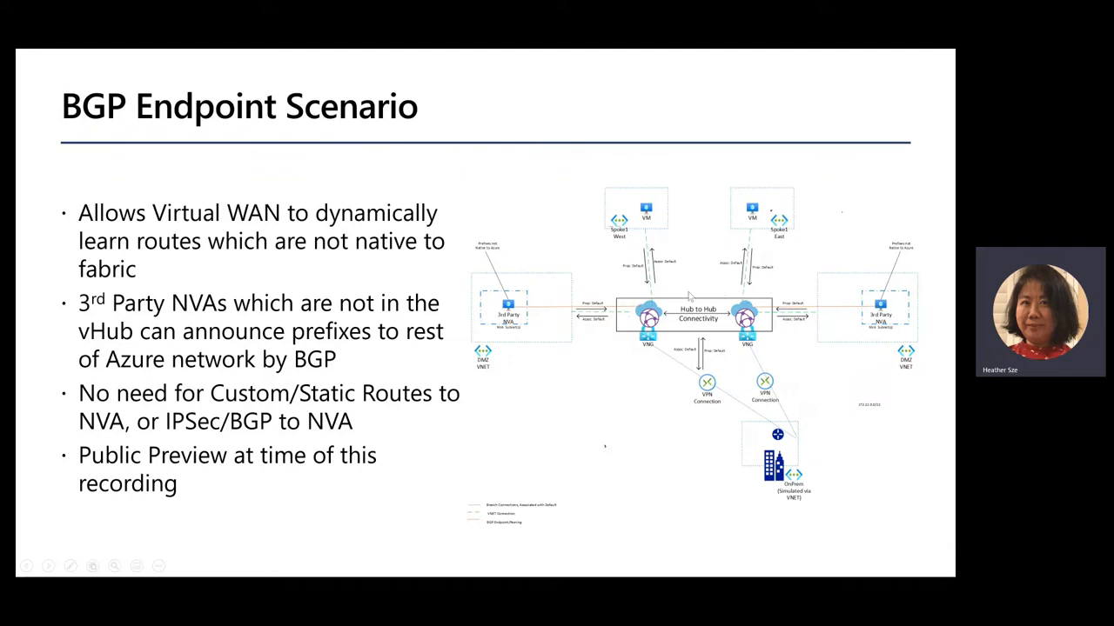
{"action": "mouse_move", "coordinate": [744, 326]}
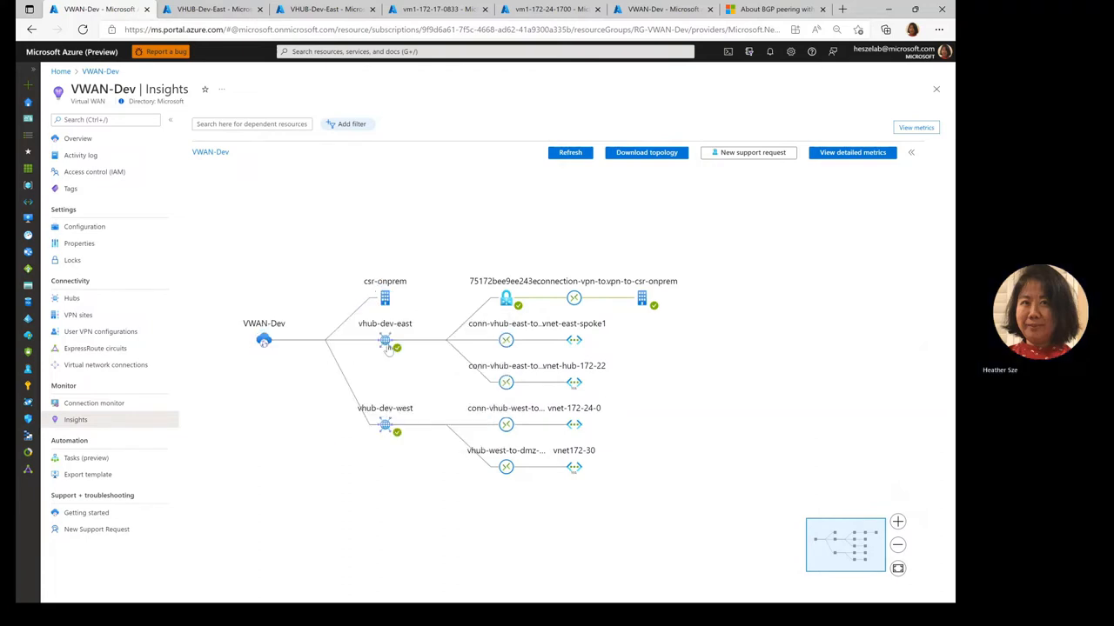
Inspect the vhub-dev-west hub's details in the VWAN-Dev Insights topology and dismiss them.
{"action": "left_click", "coordinate": [387, 425]}
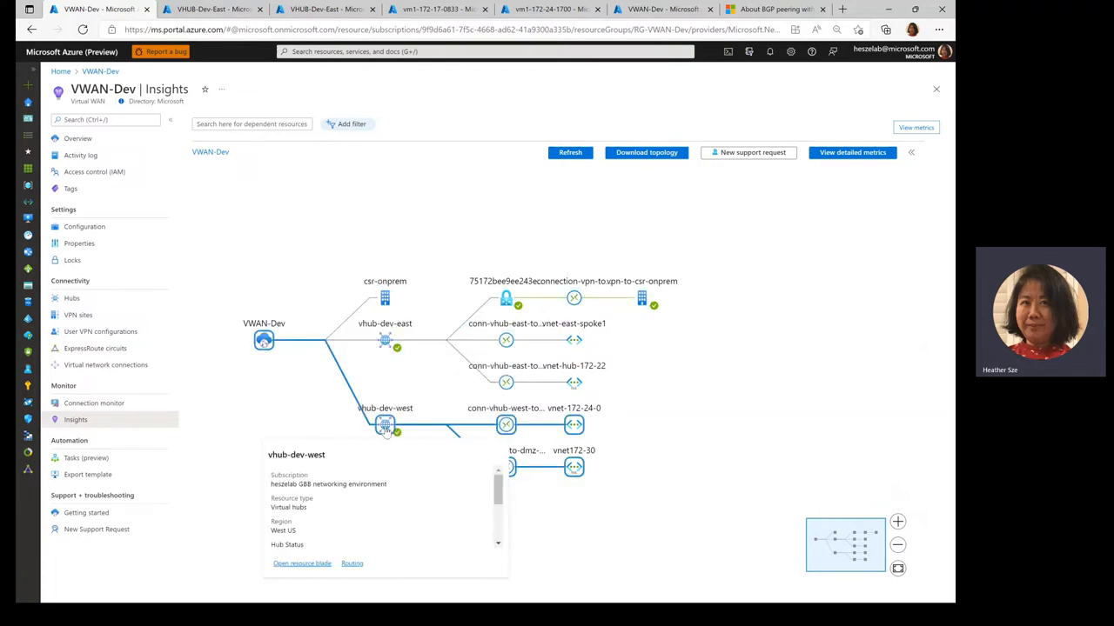
{"action": "left_click", "coordinate": [504, 424]}
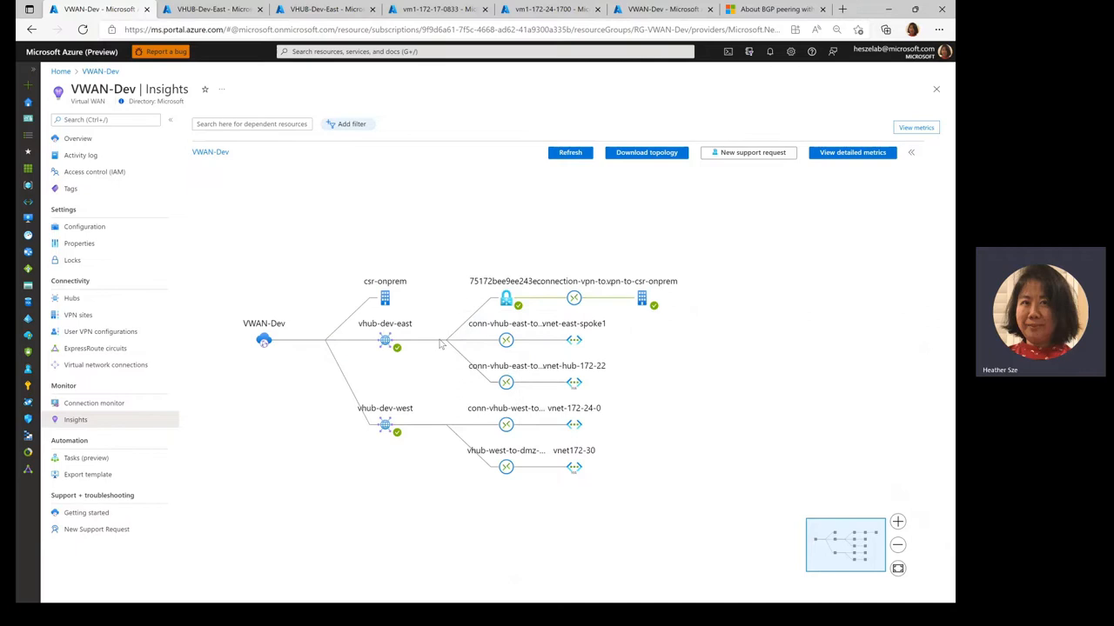
{"action": "left_click", "coordinate": [574, 383]}
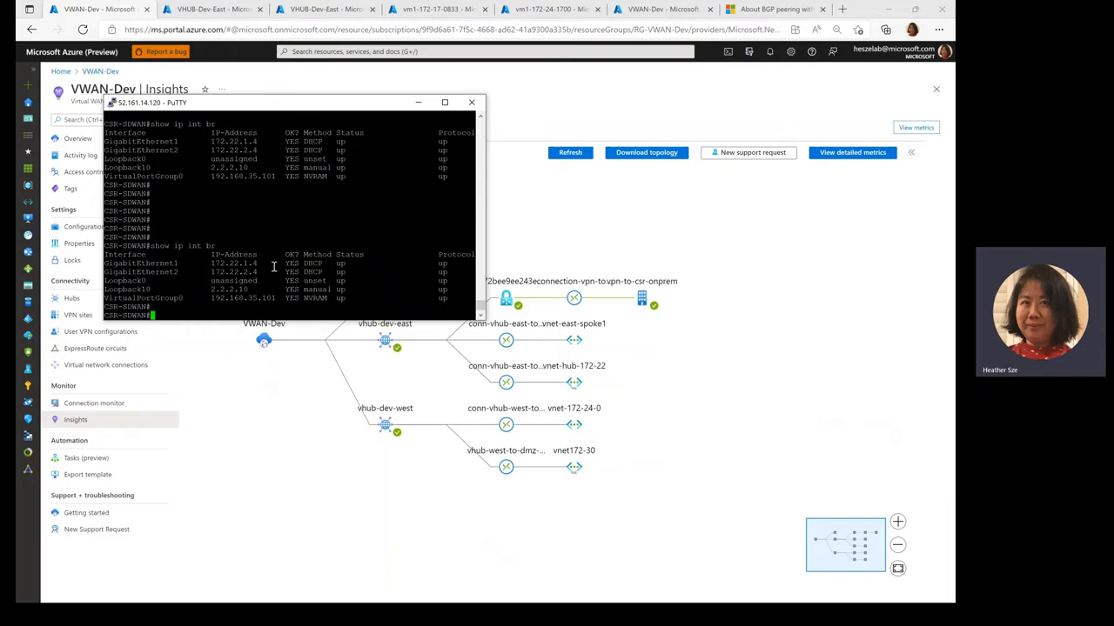
{"action": "mouse_move", "coordinate": [251, 276]}
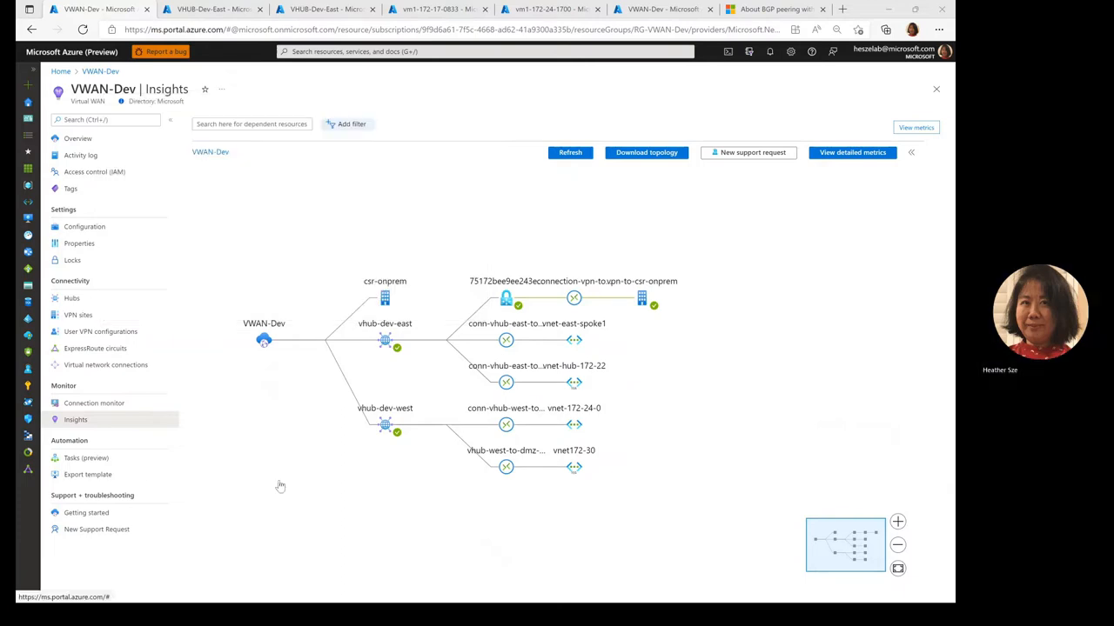
{"action": "mouse_move", "coordinate": [209, 10]}
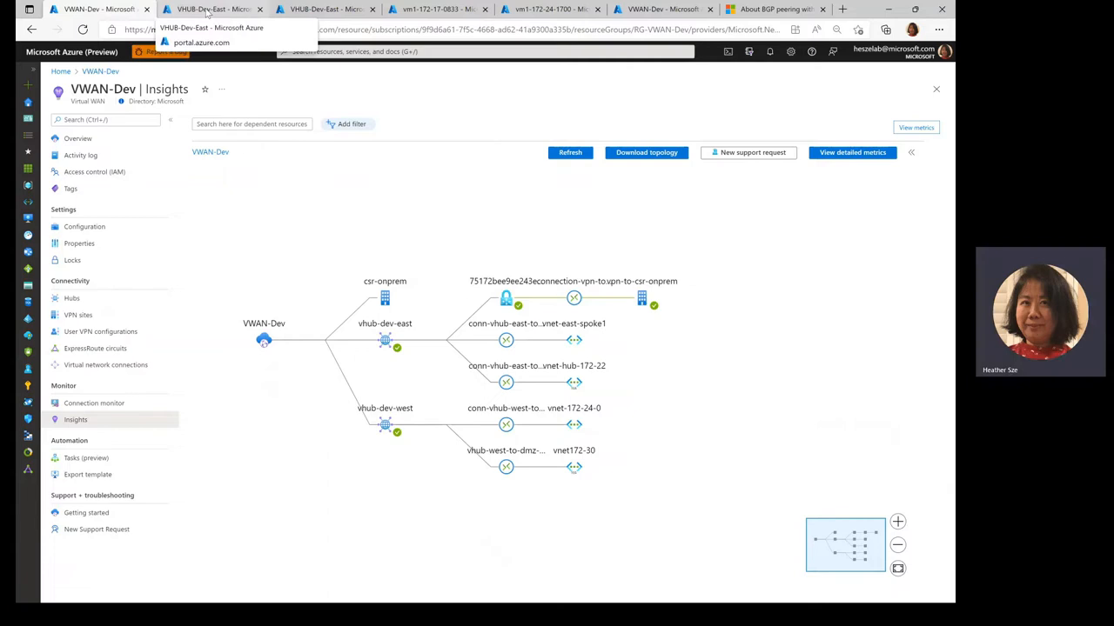
Show the CSR-SDWAN peer's edit/delete actions on VHUB-Dev-East's BGP Peers page.
{"action": "left_click", "coordinate": [213, 8]}
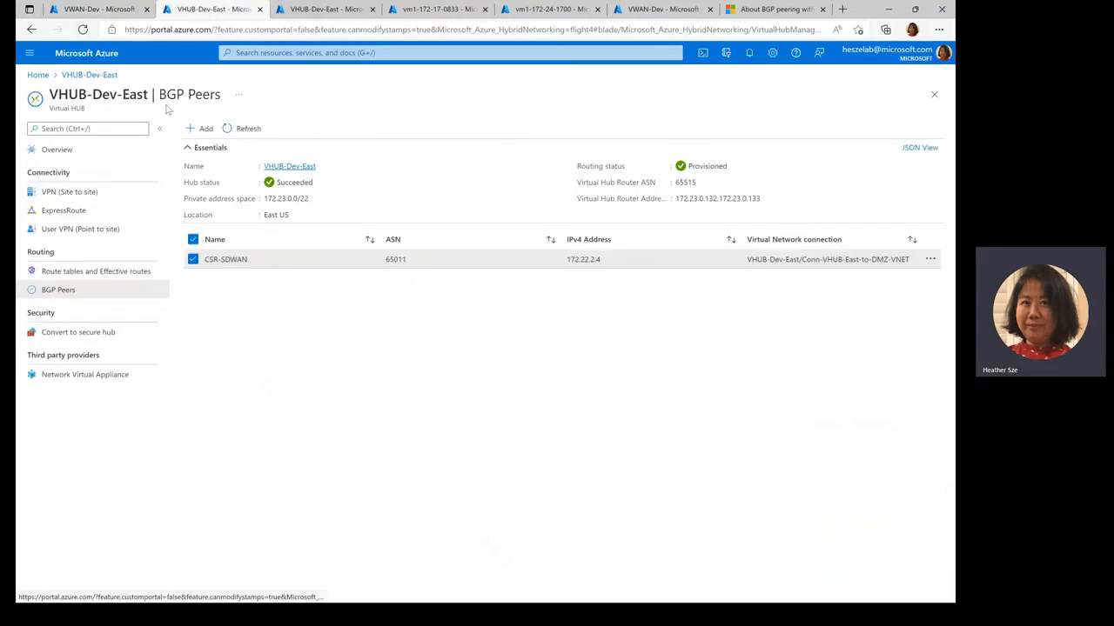
{"action": "mouse_move", "coordinate": [73, 453]}
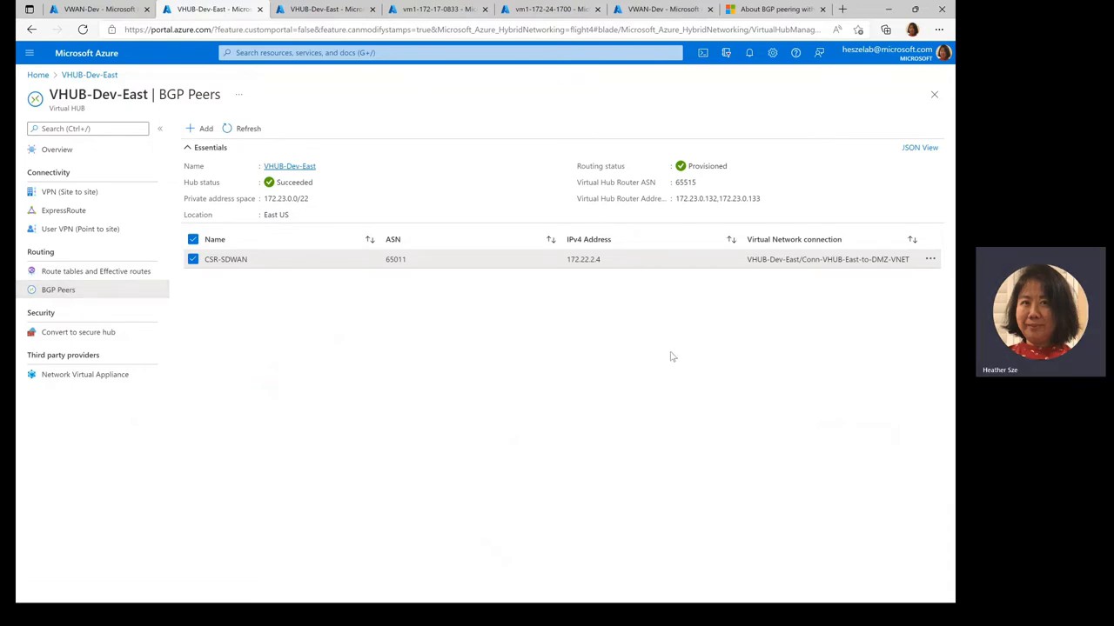
{"action": "mouse_move", "coordinate": [843, 355]}
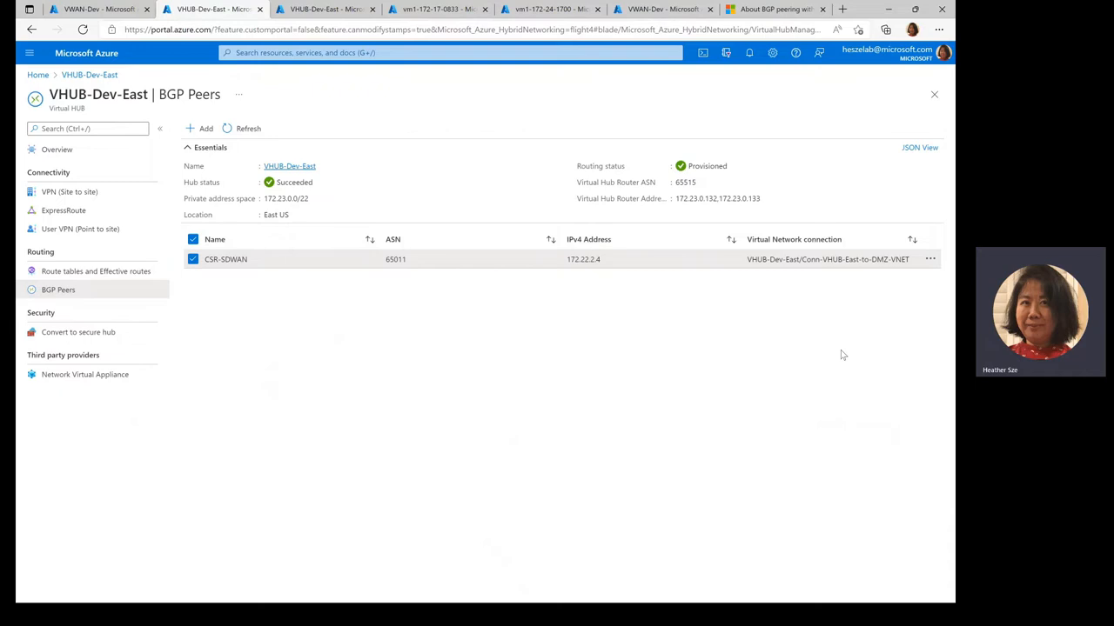
{"action": "mouse_move", "coordinate": [671, 251]}
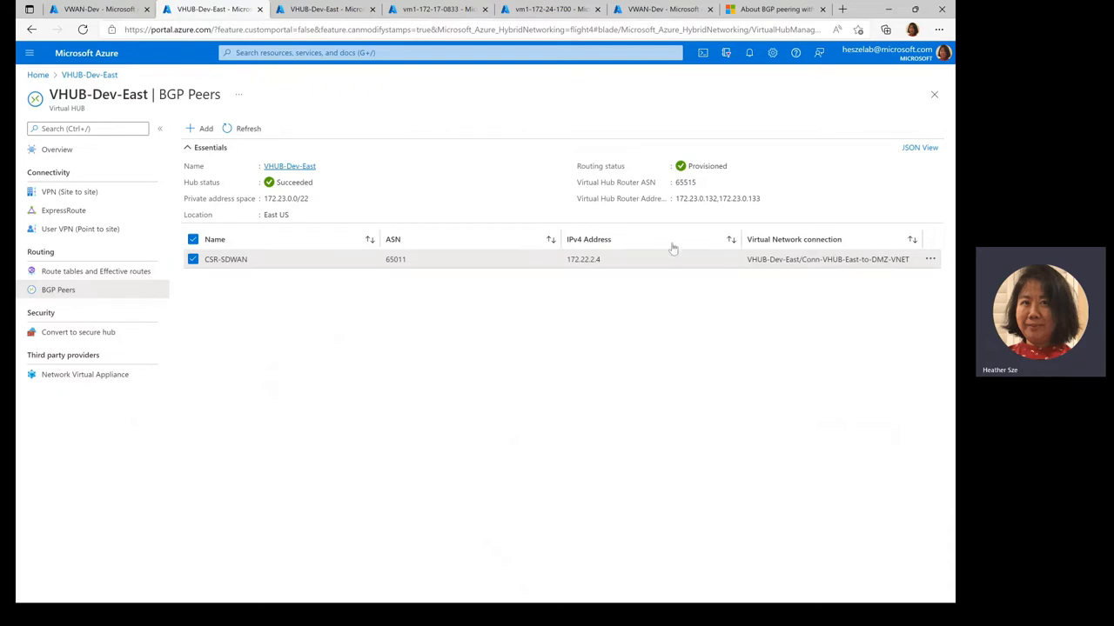
{"action": "mouse_move", "coordinate": [685, 226]}
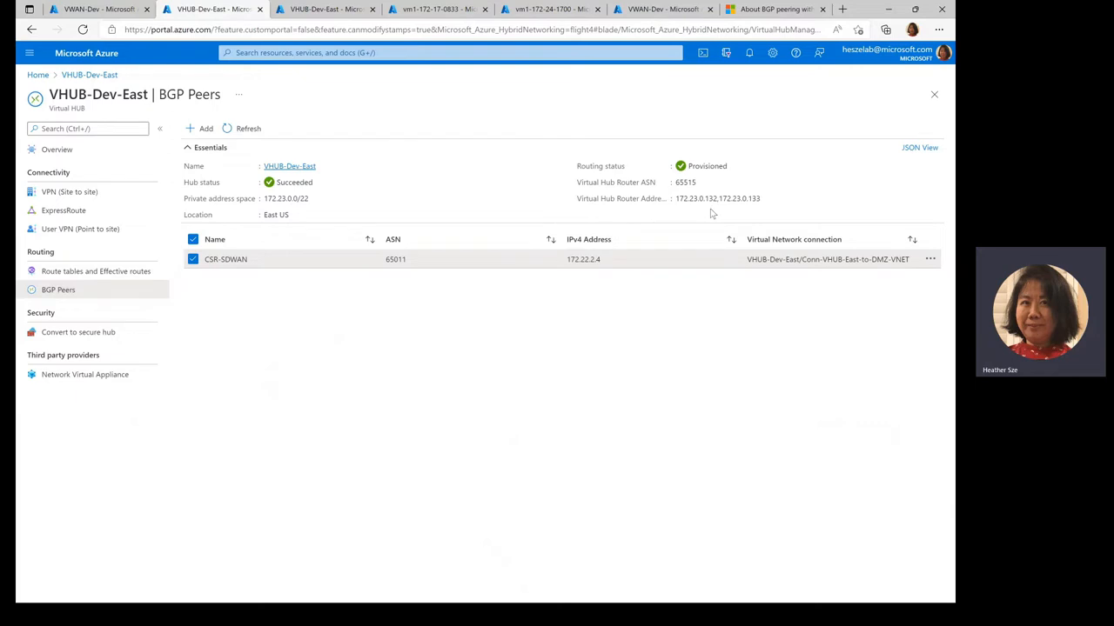
{"action": "mouse_move", "coordinate": [766, 212]}
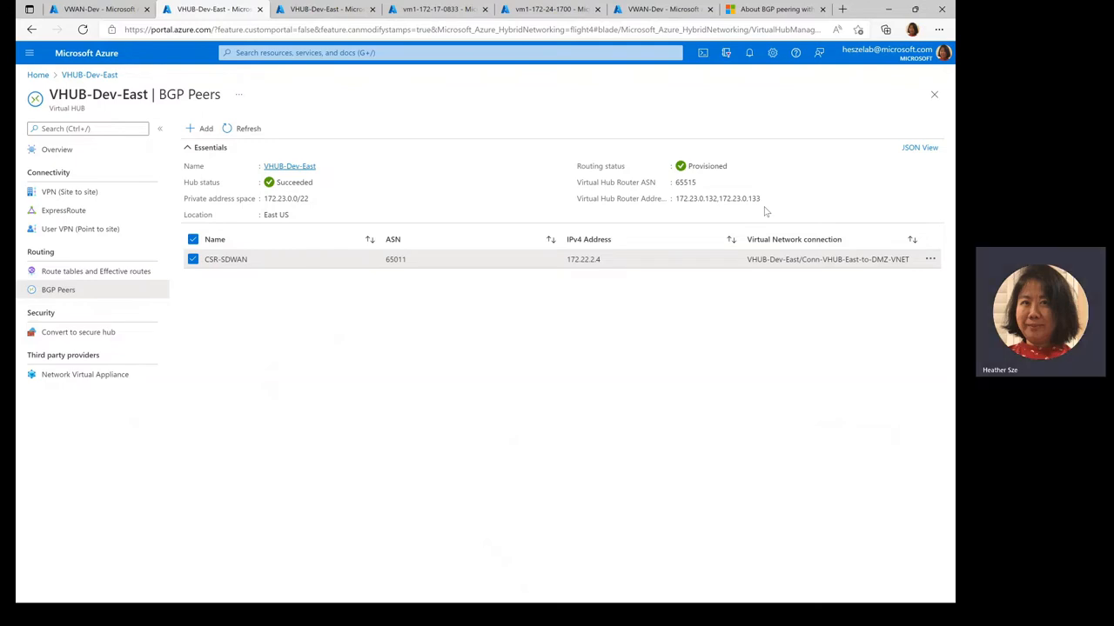
{"action": "mouse_move", "coordinate": [603, 450]}
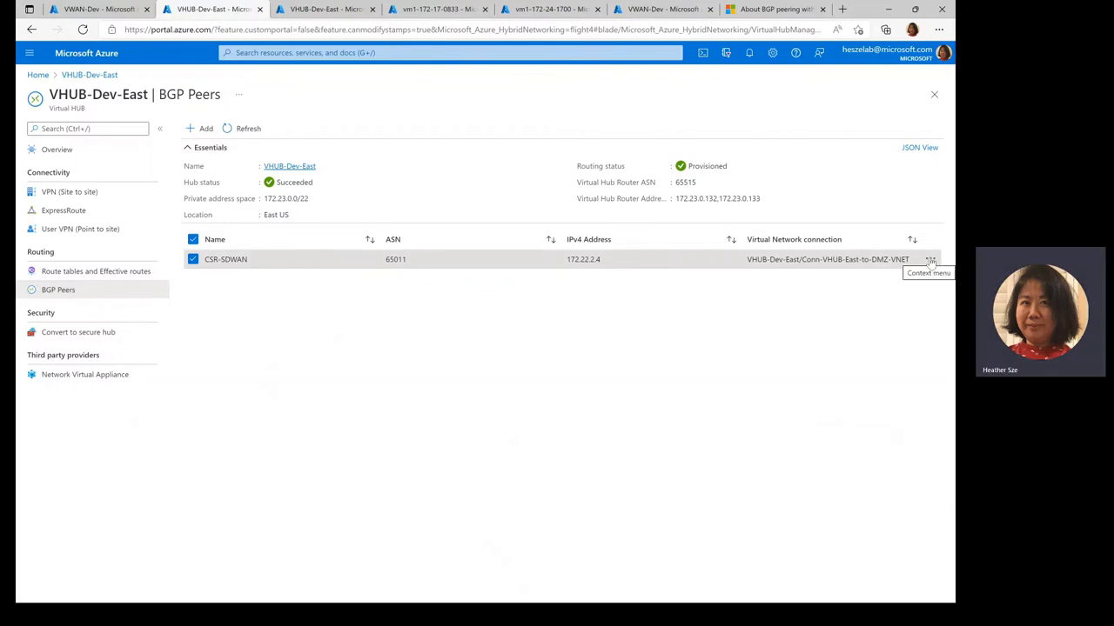
{"action": "left_click", "coordinate": [929, 259]}
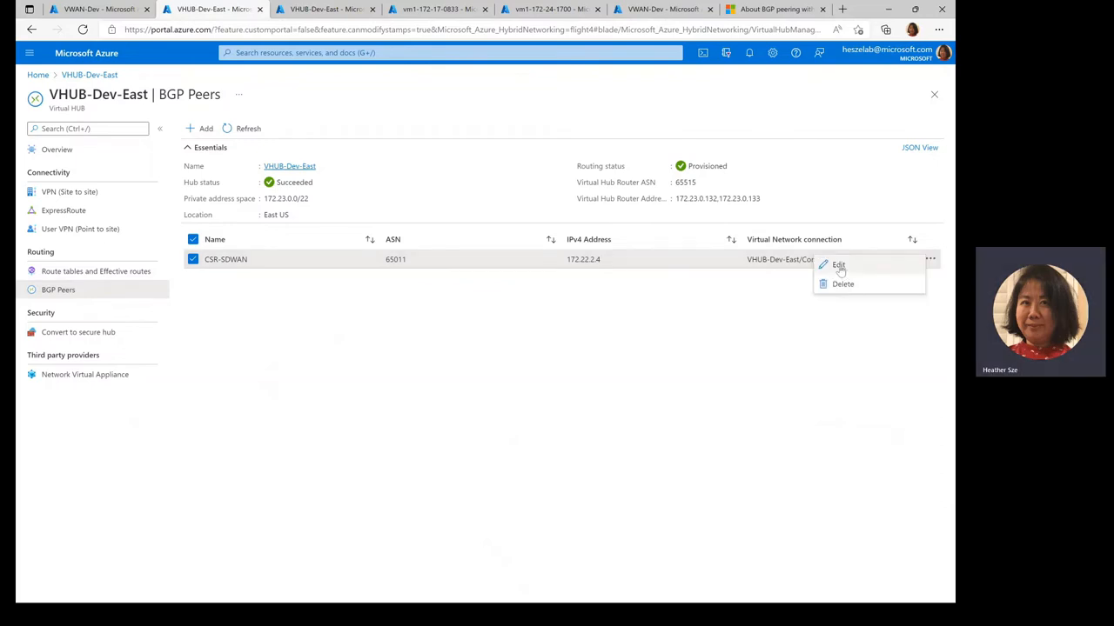
{"action": "left_click", "coordinate": [838, 264]}
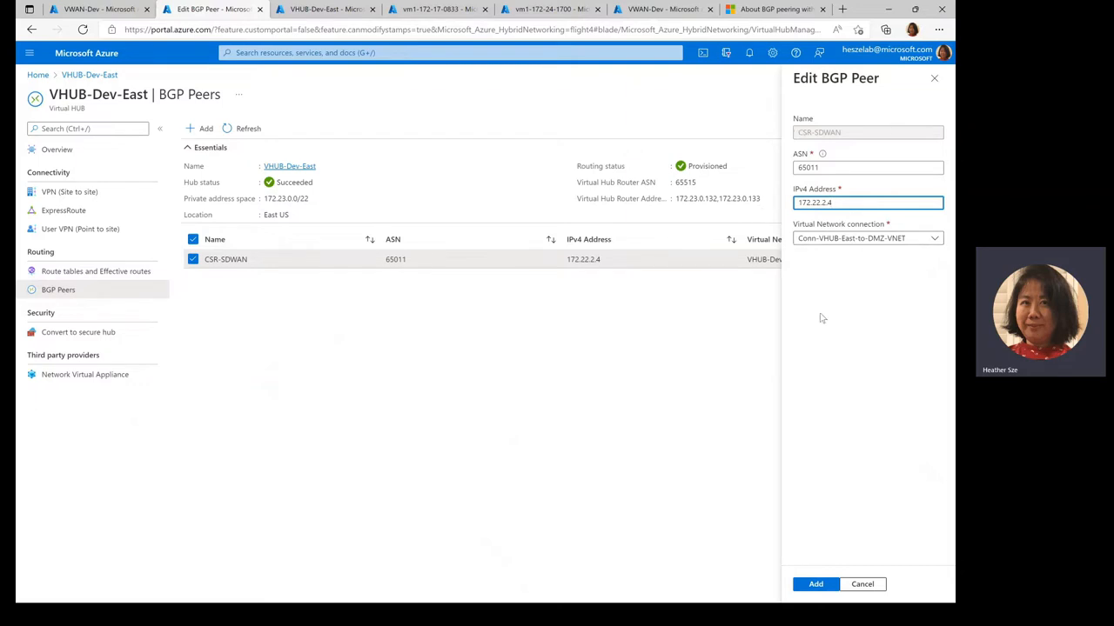
{"action": "left_click", "coordinate": [857, 167]}
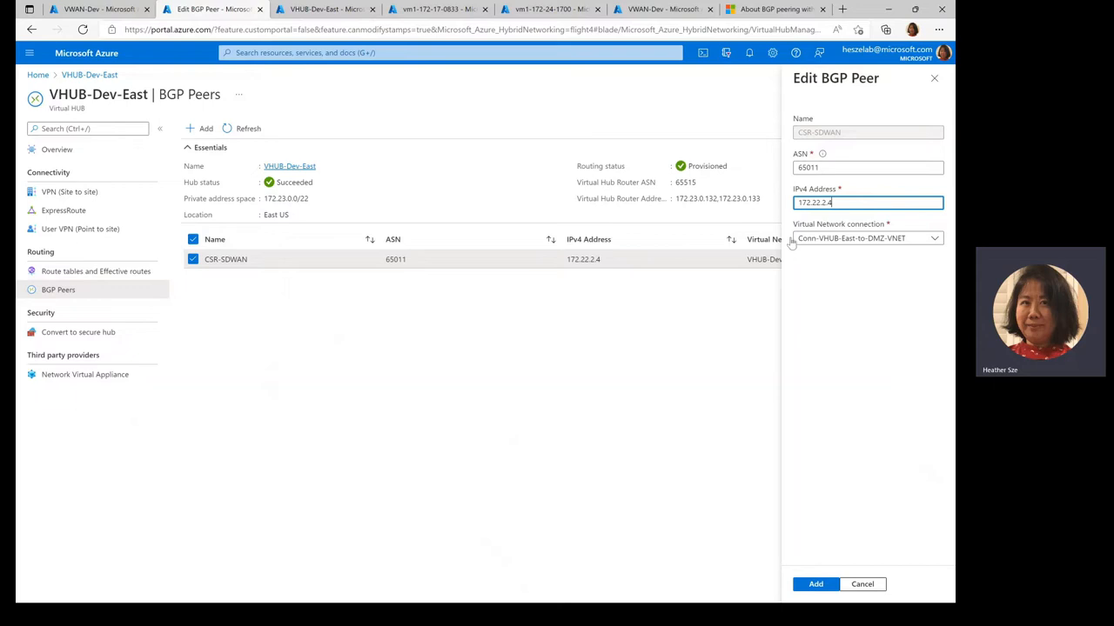
{"action": "mouse_move", "coordinate": [900, 296]}
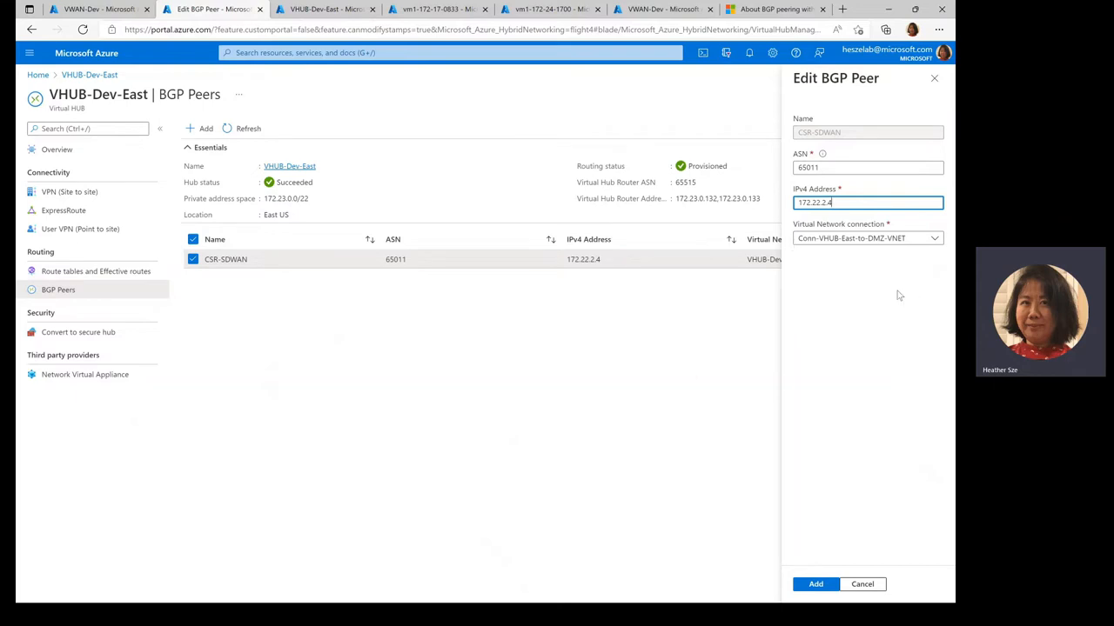
{"action": "left_click", "coordinate": [867, 167]}
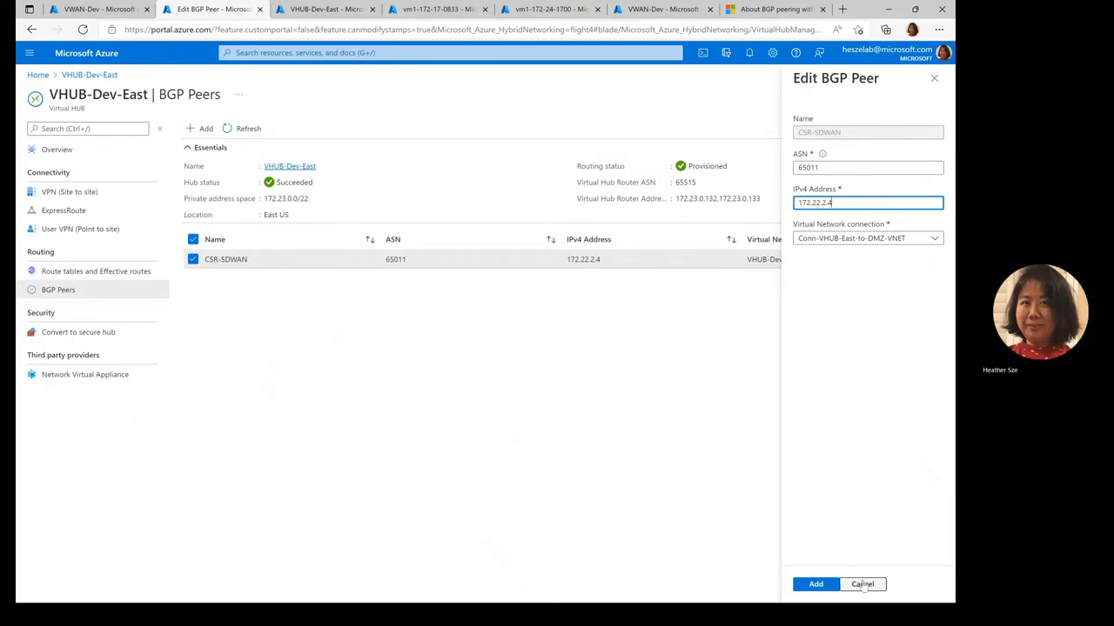
{"action": "left_click", "coordinate": [863, 585]}
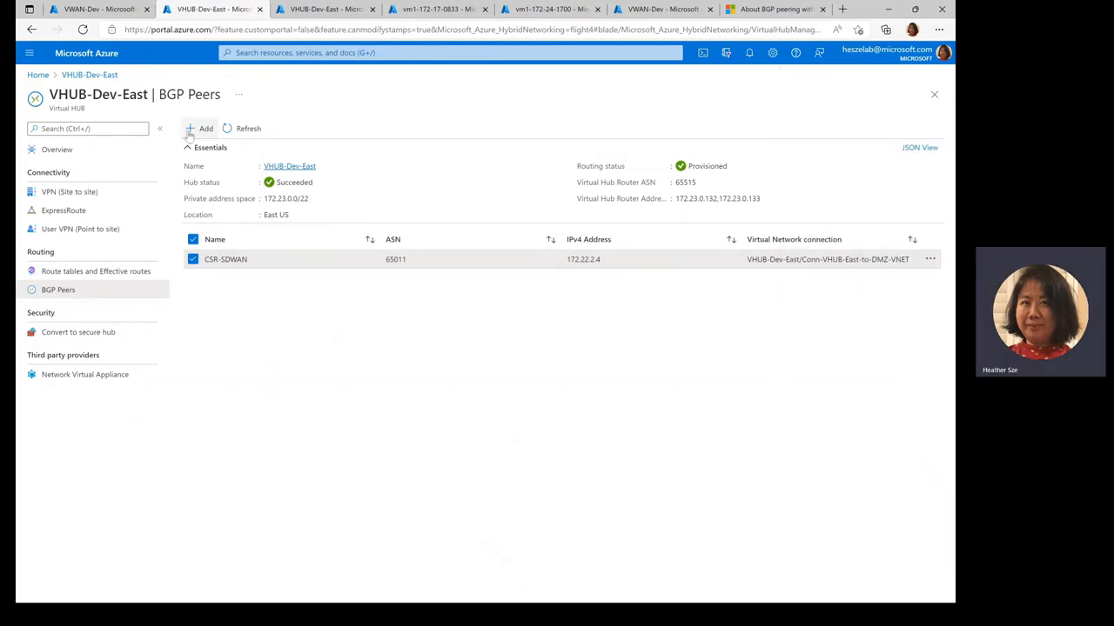
Start an Add BGP Peer form, leave it blank and cancel so only CSR-SDWAN remains.
{"action": "left_click", "coordinate": [202, 129]}
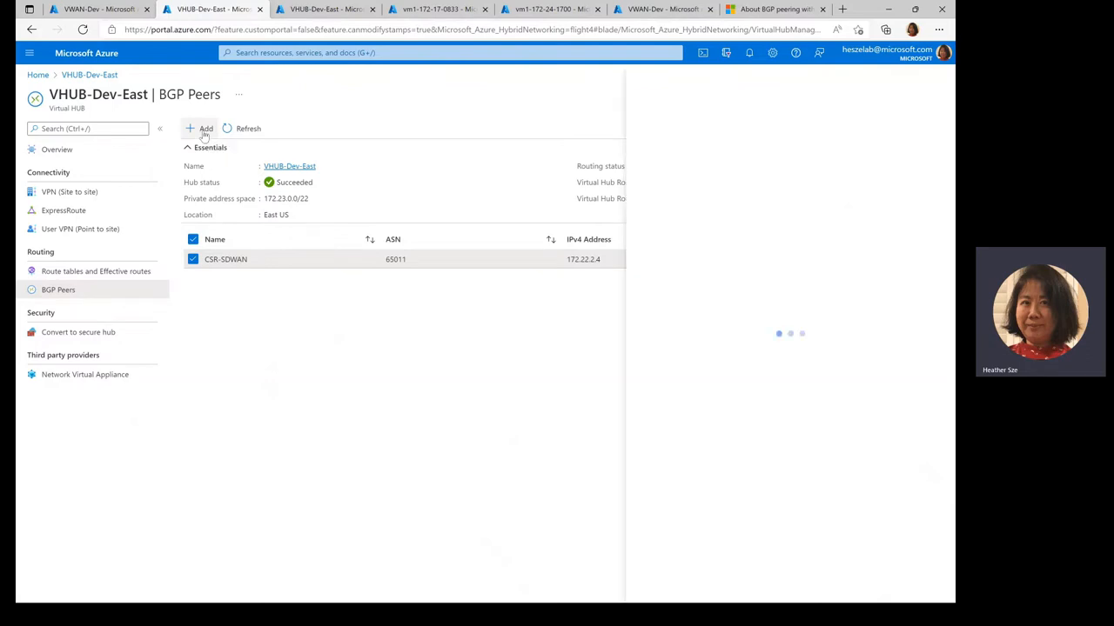
{"action": "left_click", "coordinate": [205, 129]}
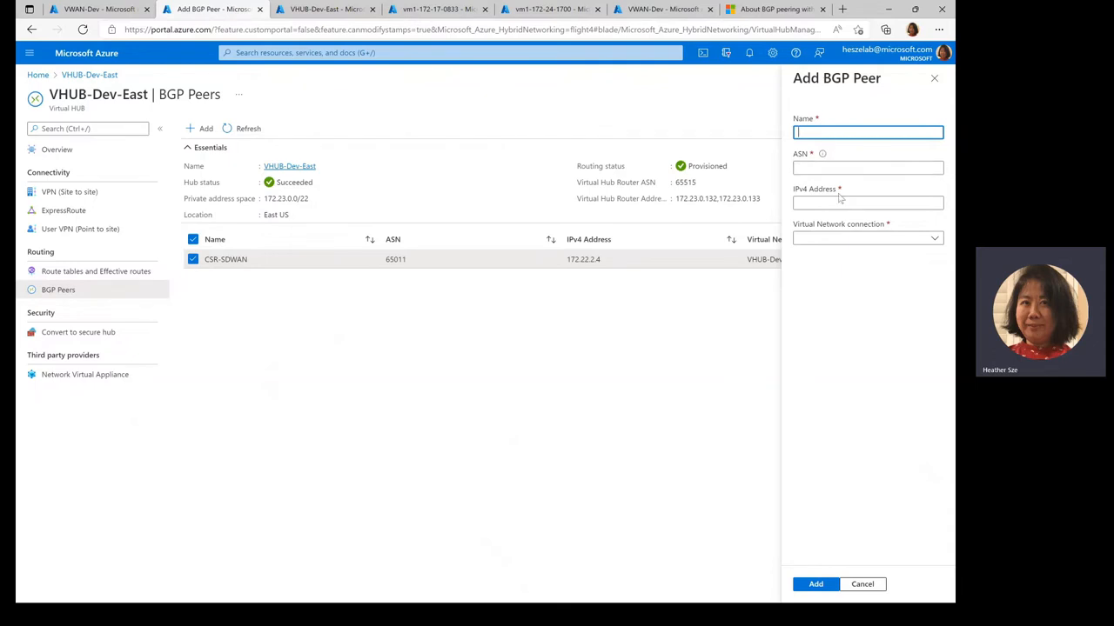
{"action": "left_click", "coordinate": [866, 202]}
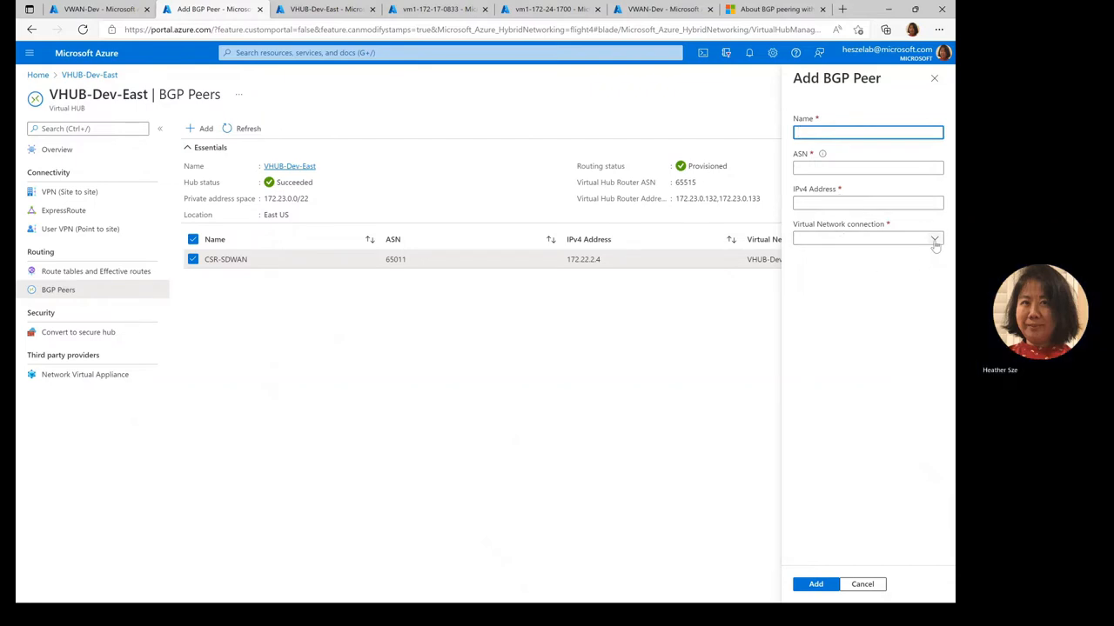
{"action": "mouse_move", "coordinate": [898, 278]}
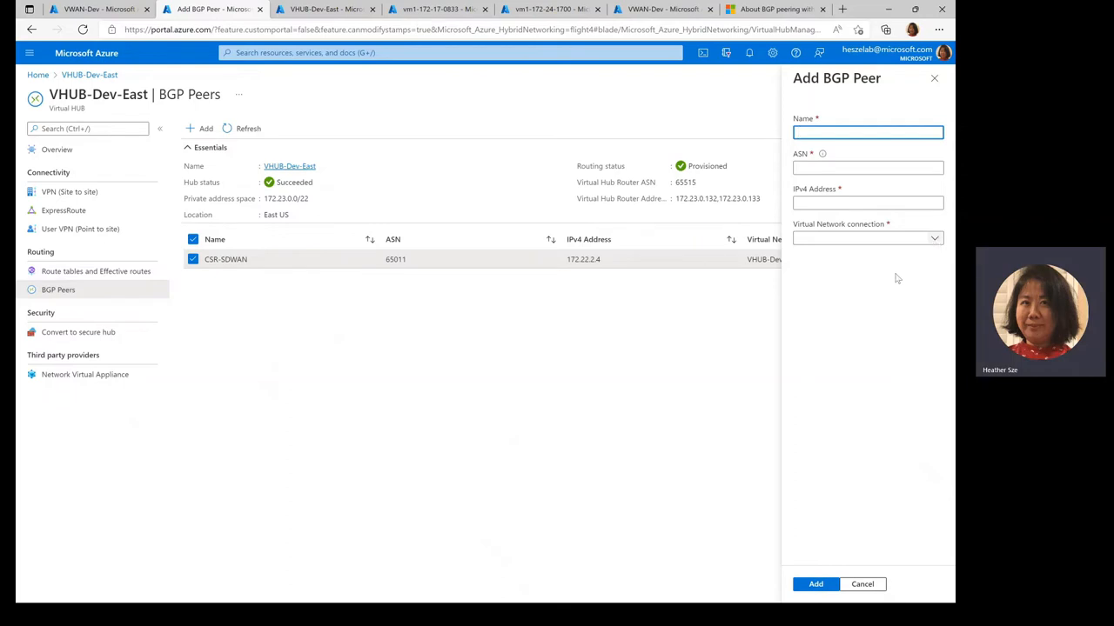
{"action": "mouse_move", "coordinate": [849, 533]}
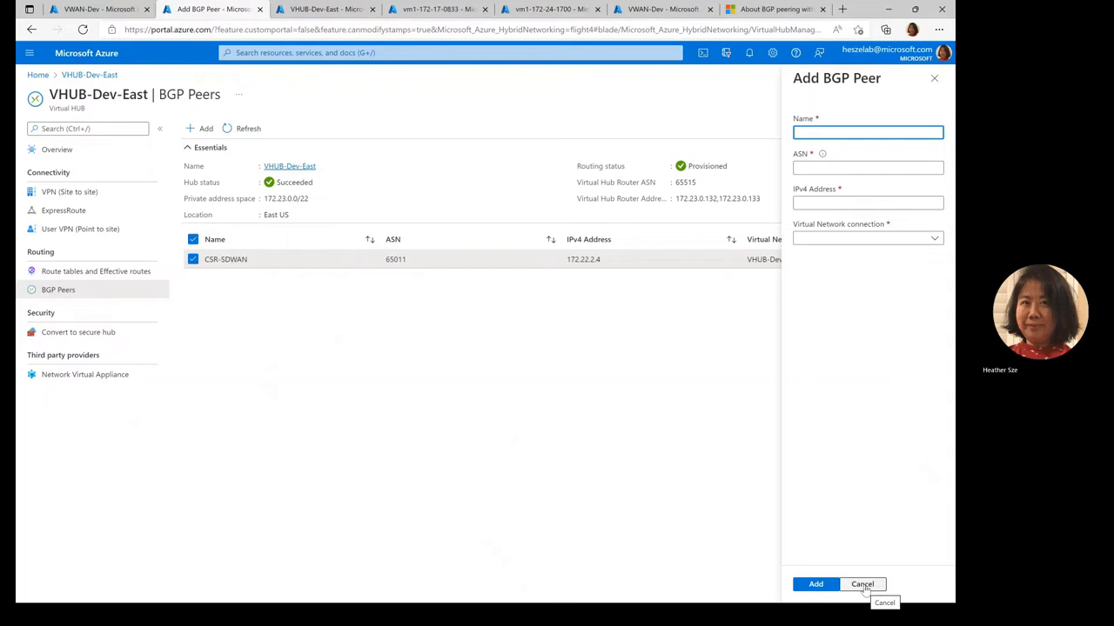
{"action": "left_click", "coordinate": [861, 585]}
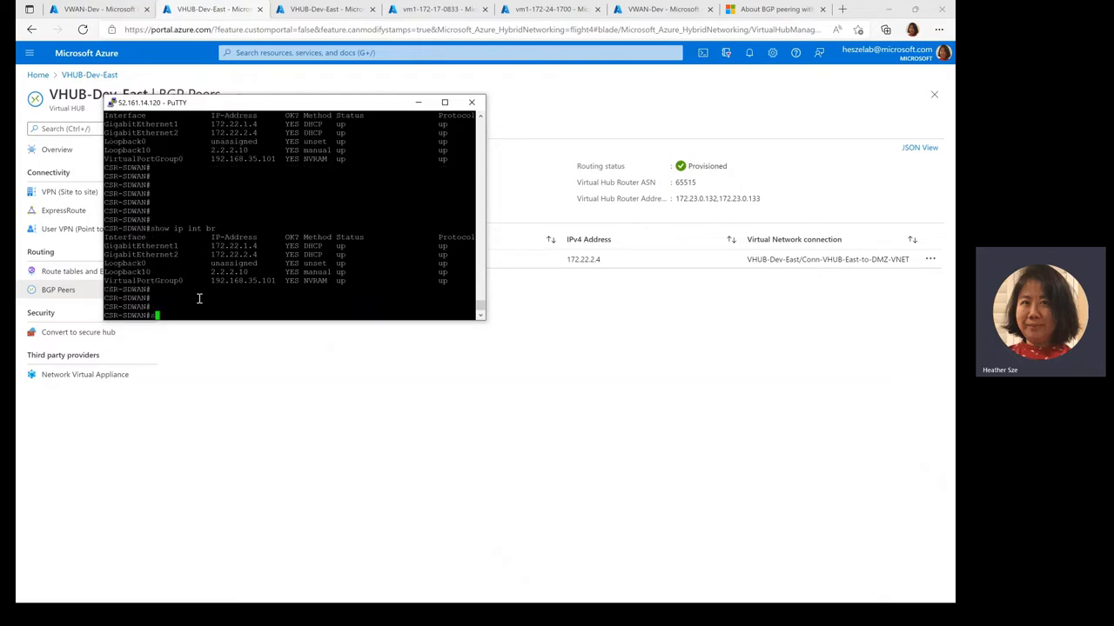
Display the CSR's interfaces and BGP config with neighbors 172.23.0.132/.133 in remote-as 65515.
{"action": "type", "text": "show config | section bgp"}
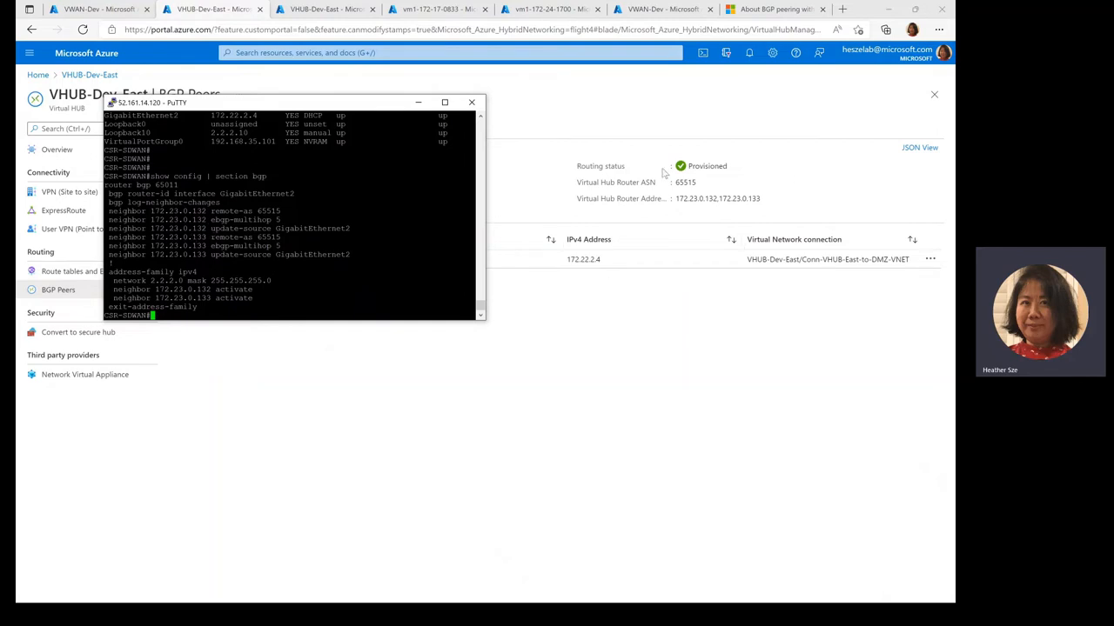
{"action": "mouse_move", "coordinate": [641, 360]}
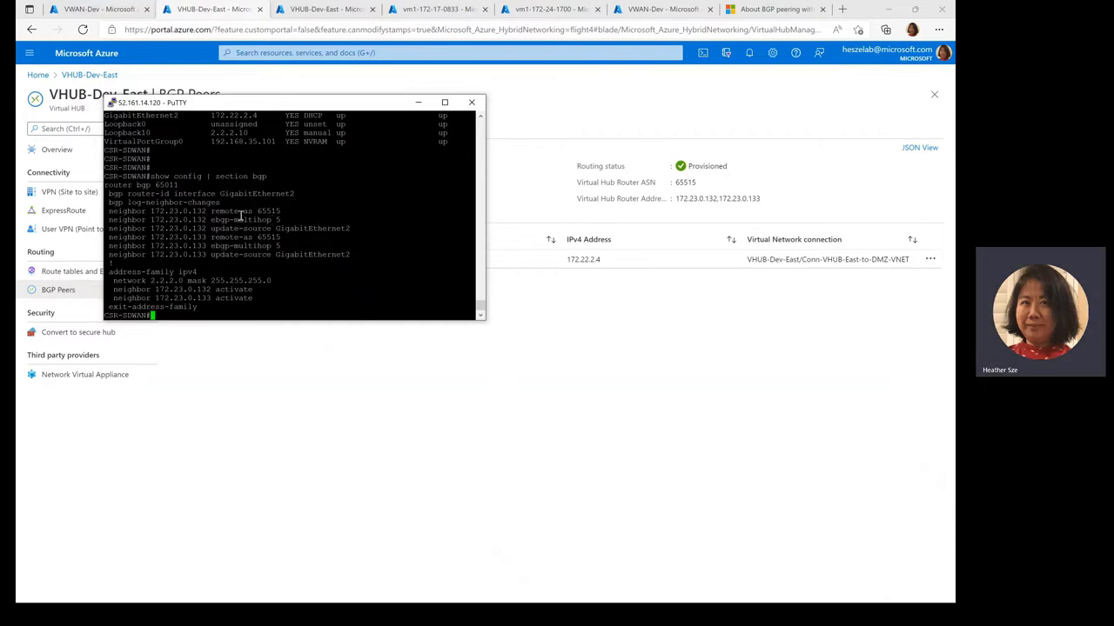
{"action": "mouse_move", "coordinate": [240, 215]}
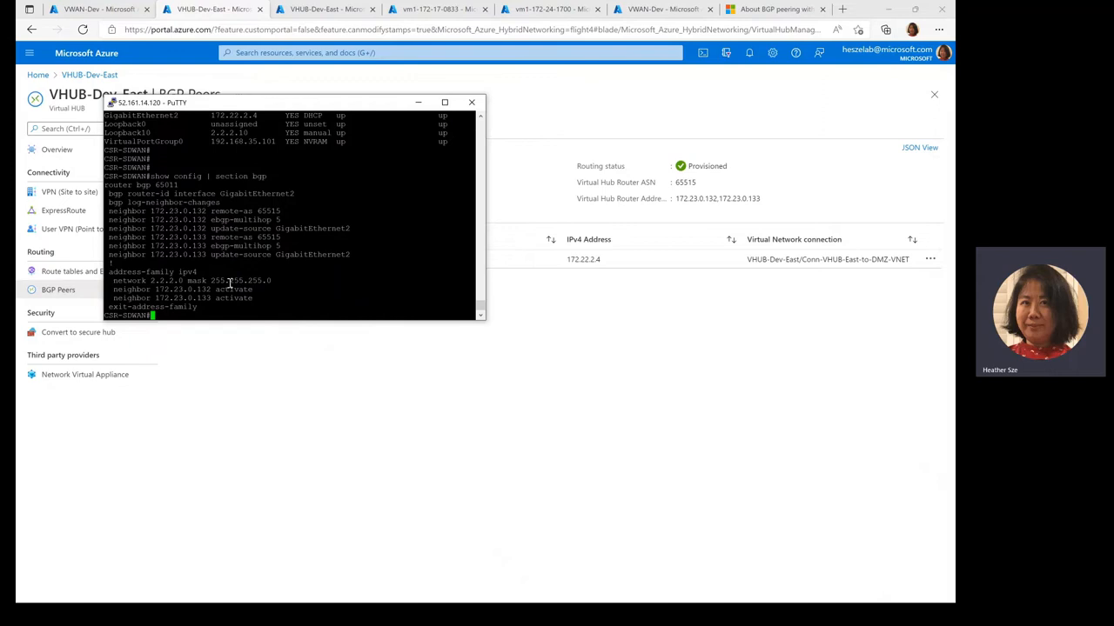
{"action": "mouse_move", "coordinate": [303, 212]}
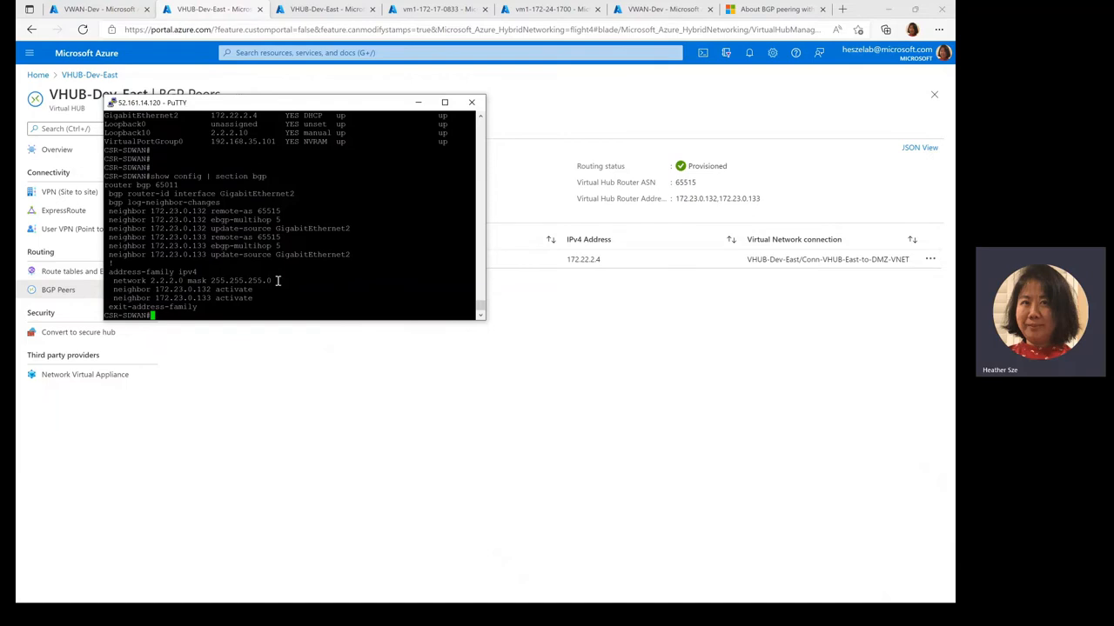
Run show ip bgp summary and show ip bgp to list routes via 172.23.0.132/.133, then minimize PuTTY.
{"action": "type", "text": "show ip bgp summary"}
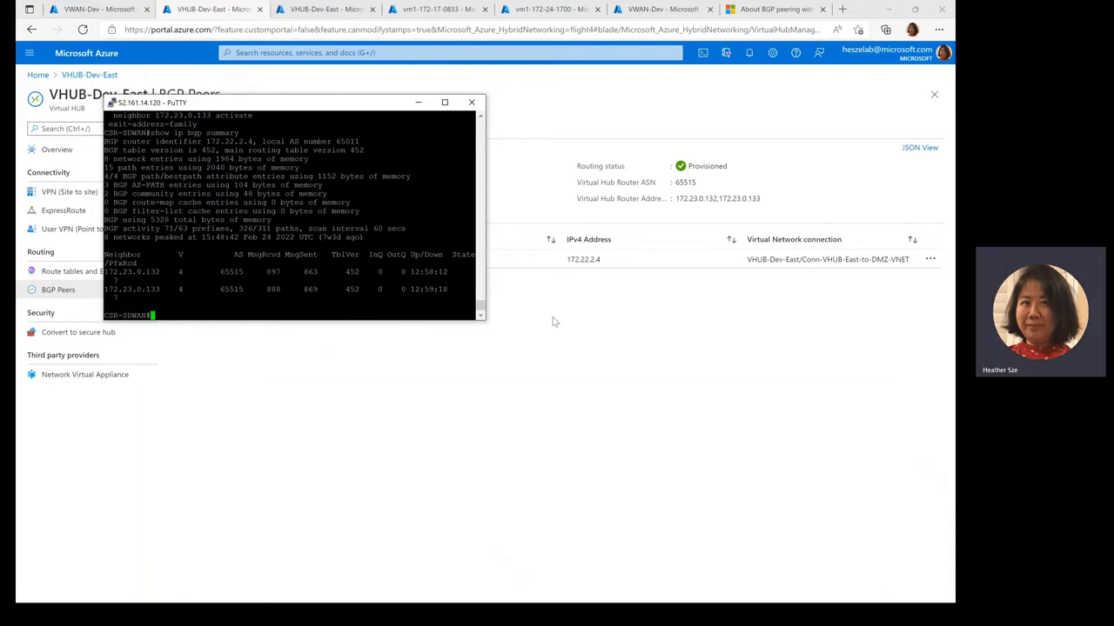
{"action": "type", "text": "show ip bgp"}
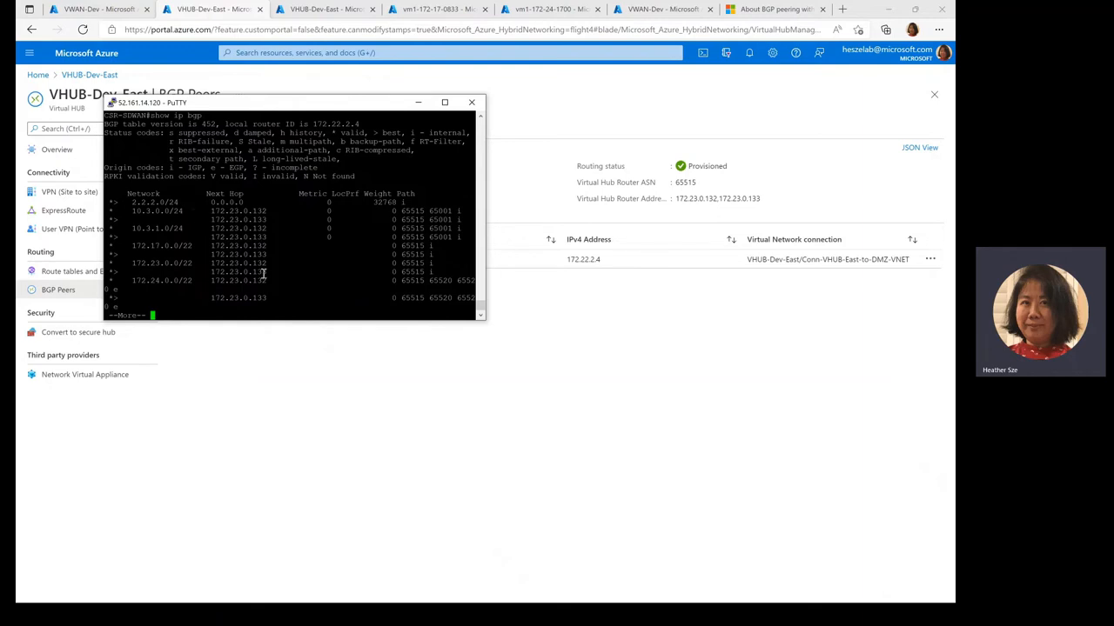
{"action": "mouse_move", "coordinate": [386, 261]}
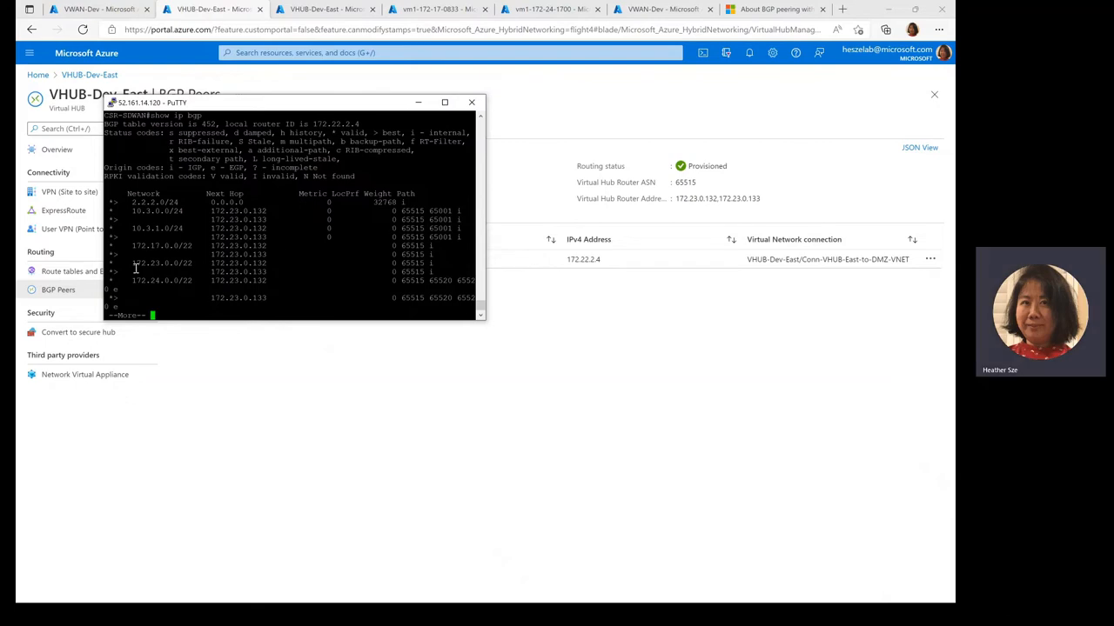
{"action": "mouse_move", "coordinate": [432, 251]}
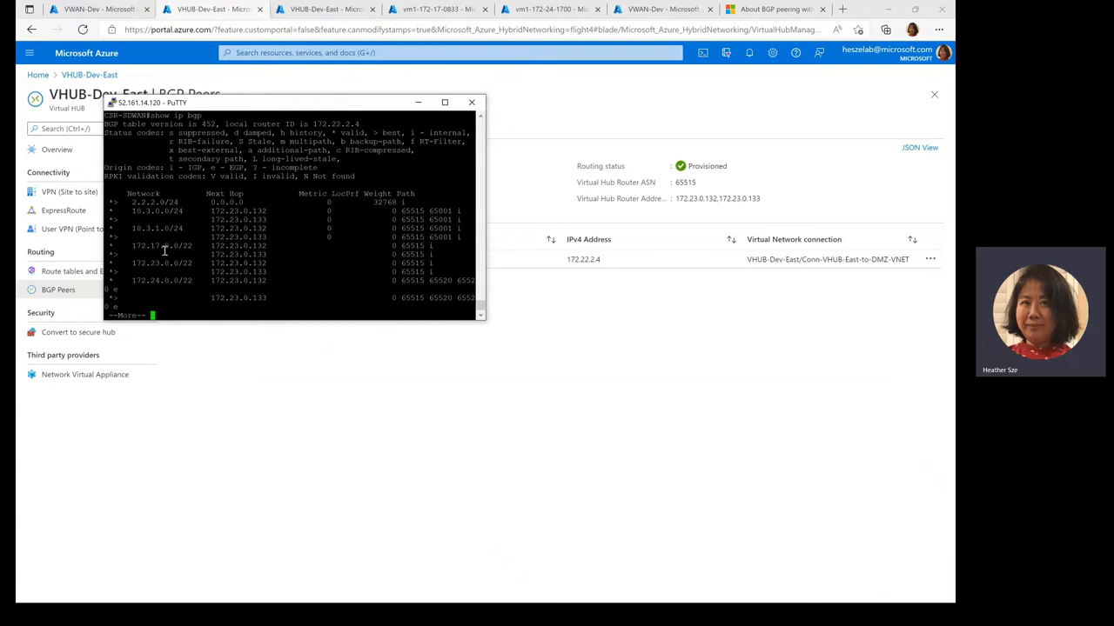
{"action": "mouse_move", "coordinate": [160, 250]}
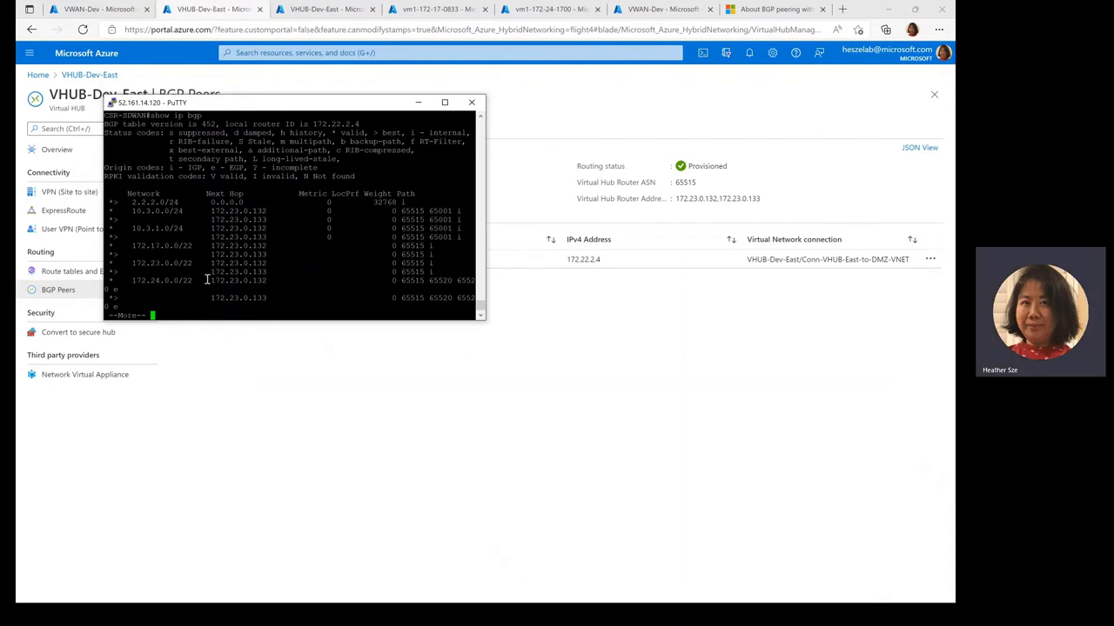
{"action": "mouse_move", "coordinate": [115, 257]}
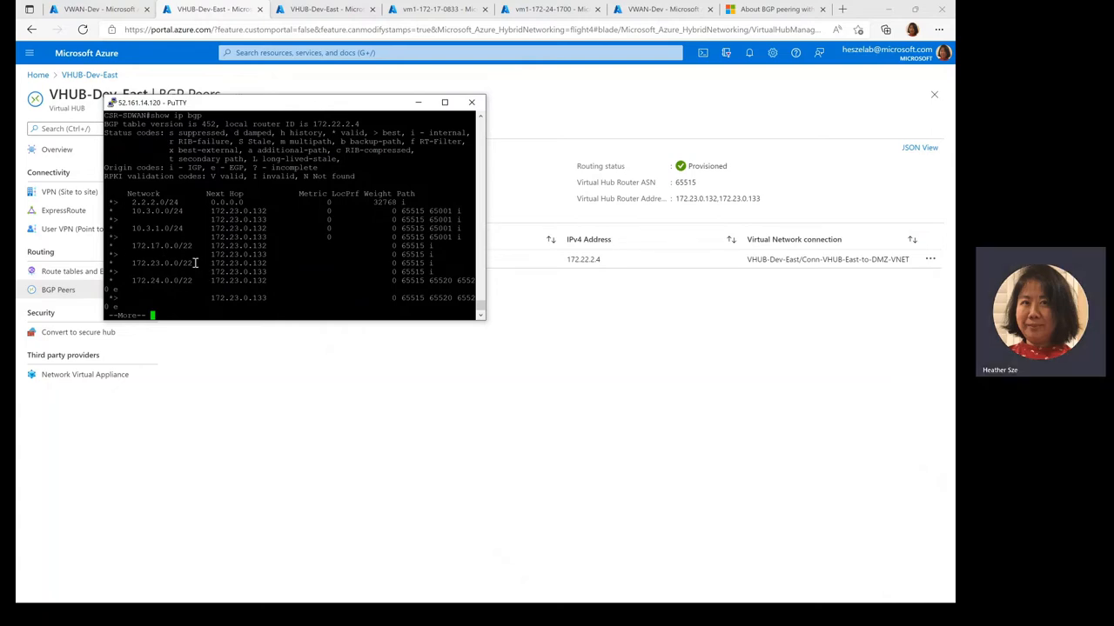
{"action": "mouse_move", "coordinate": [136, 289]}
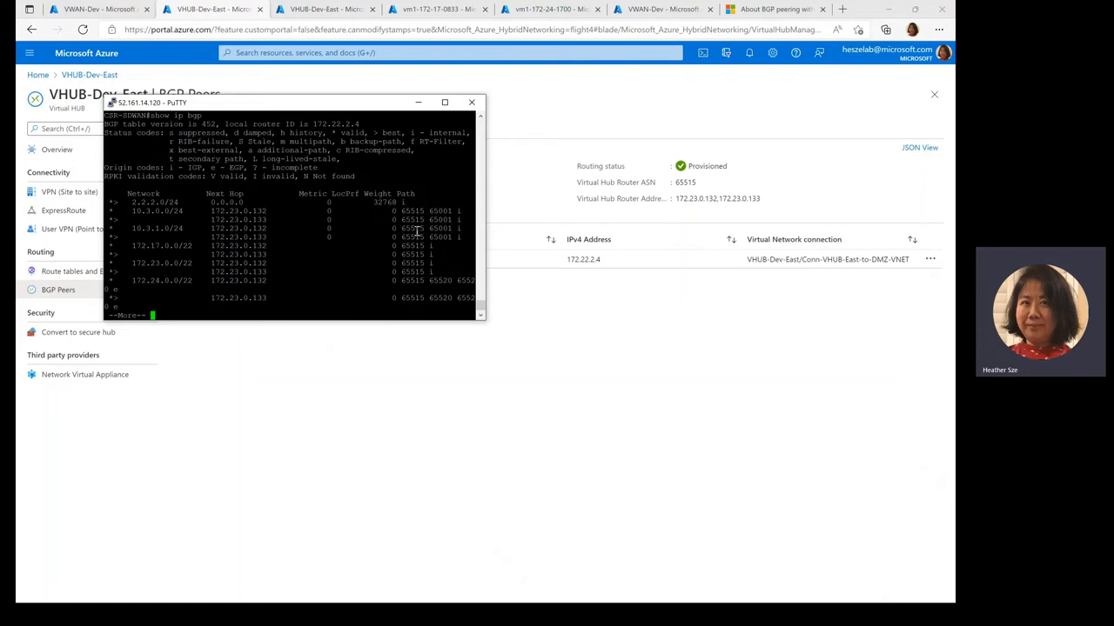
{"action": "mouse_move", "coordinate": [444, 233]}
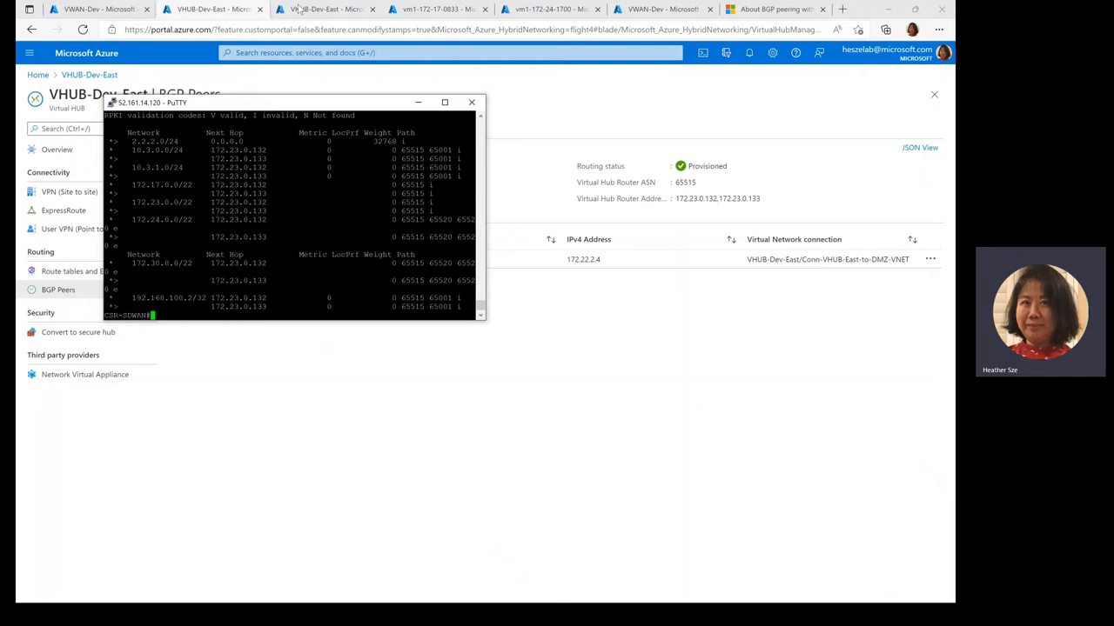
{"action": "left_click", "coordinate": [472, 101]}
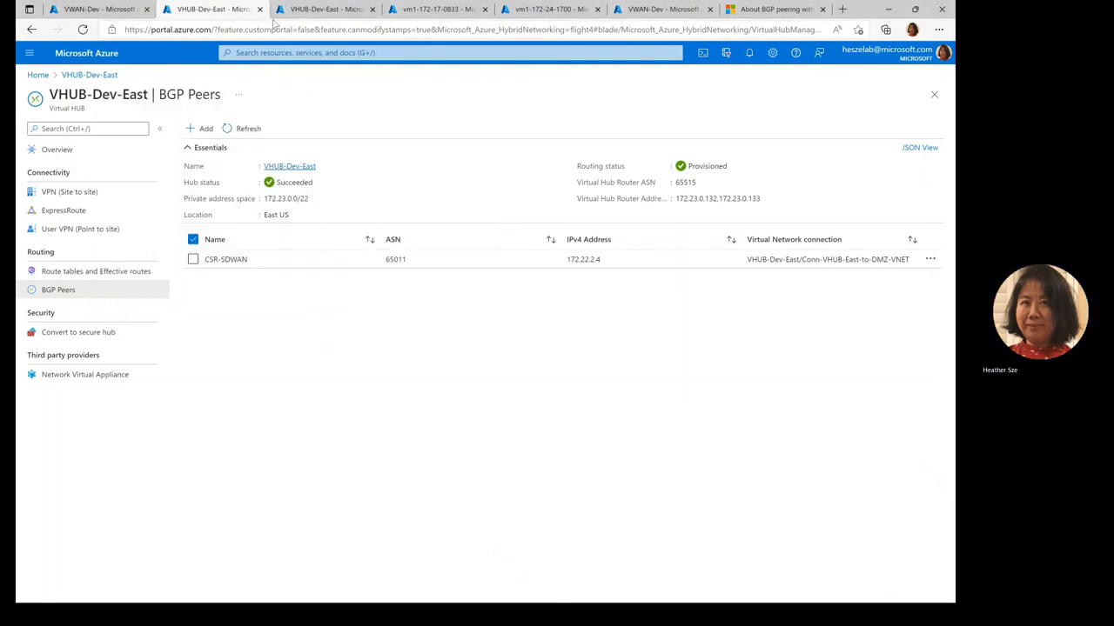
Display VHUB-Dev-East's Default route table effective routes, including 2.2.2.0/24 via HubBgpConnection.
{"action": "left_click", "coordinate": [96, 271]}
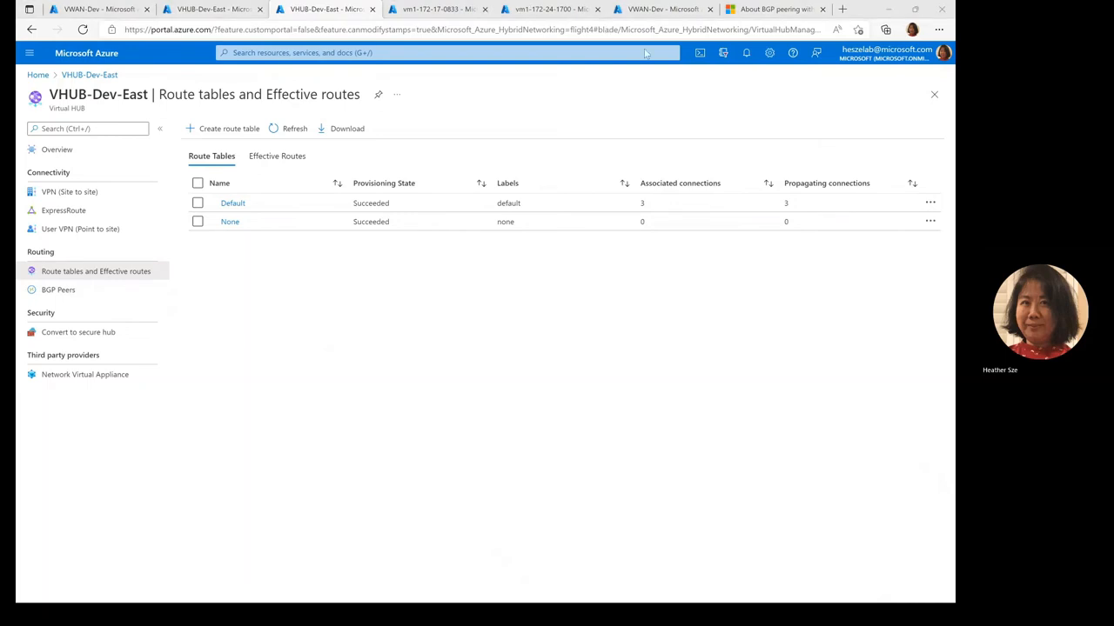
{"action": "mouse_move", "coordinate": [421, 380]}
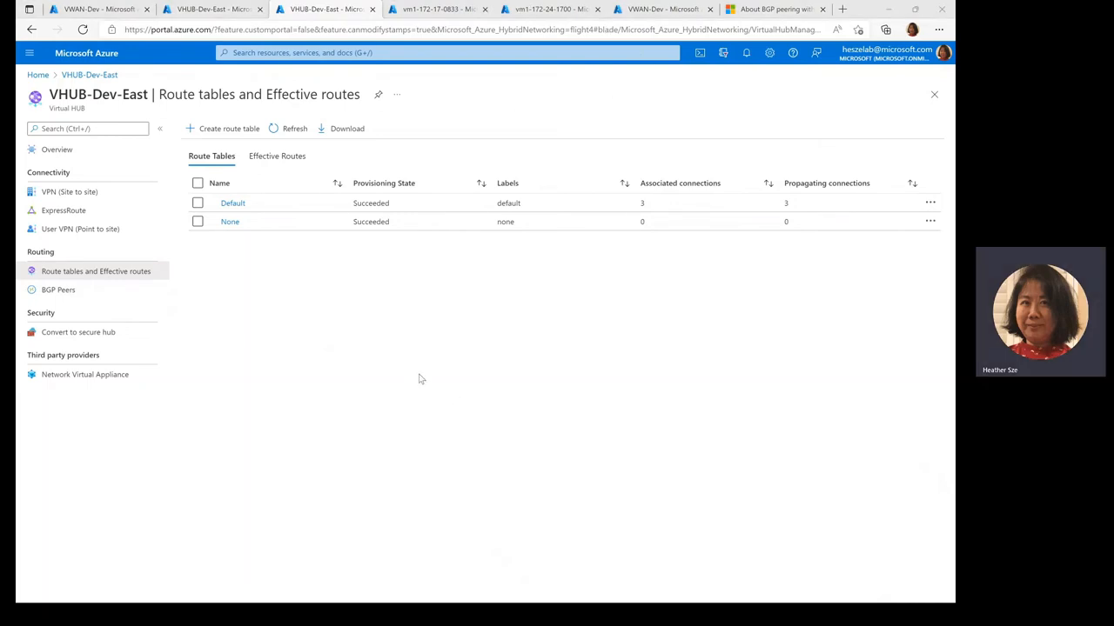
{"action": "mouse_move", "coordinate": [234, 202]}
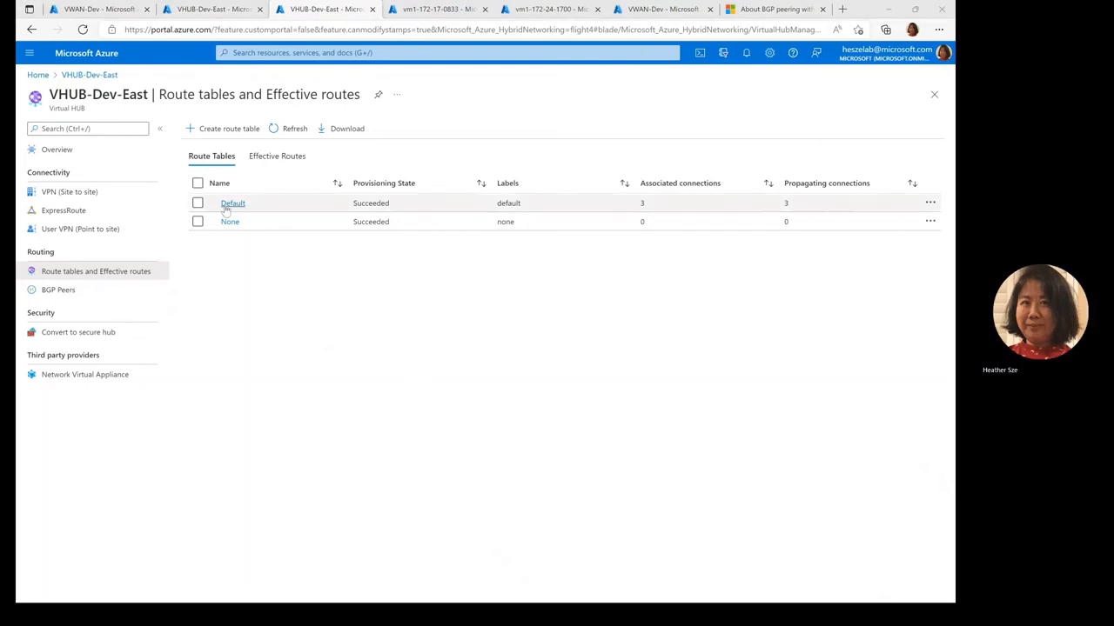
{"action": "left_click", "coordinate": [276, 157]}
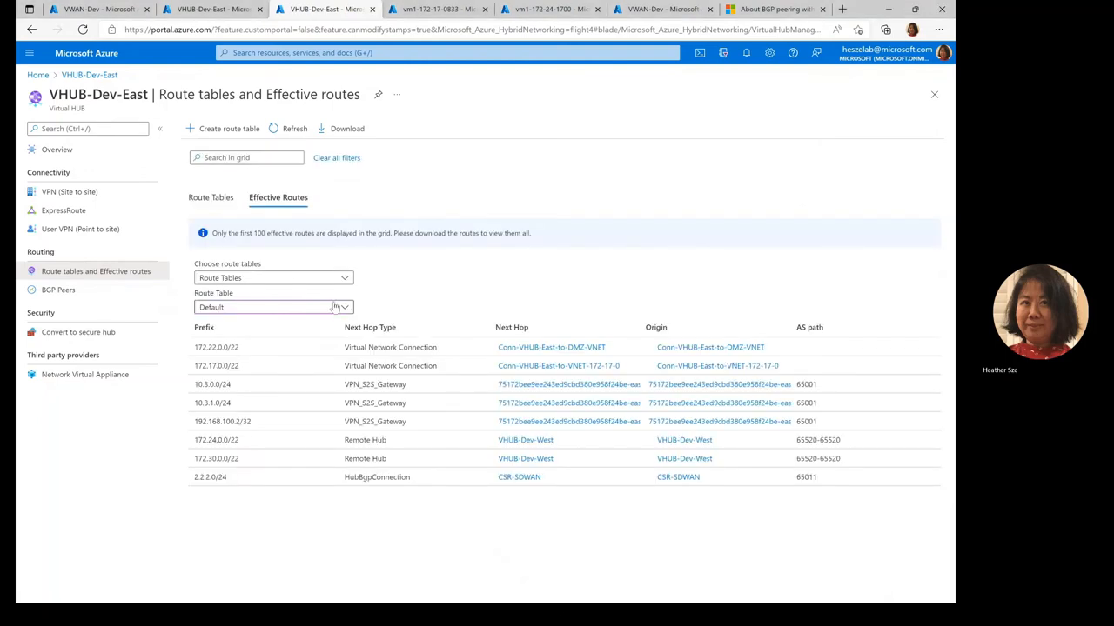
{"action": "mouse_move", "coordinate": [317, 348]}
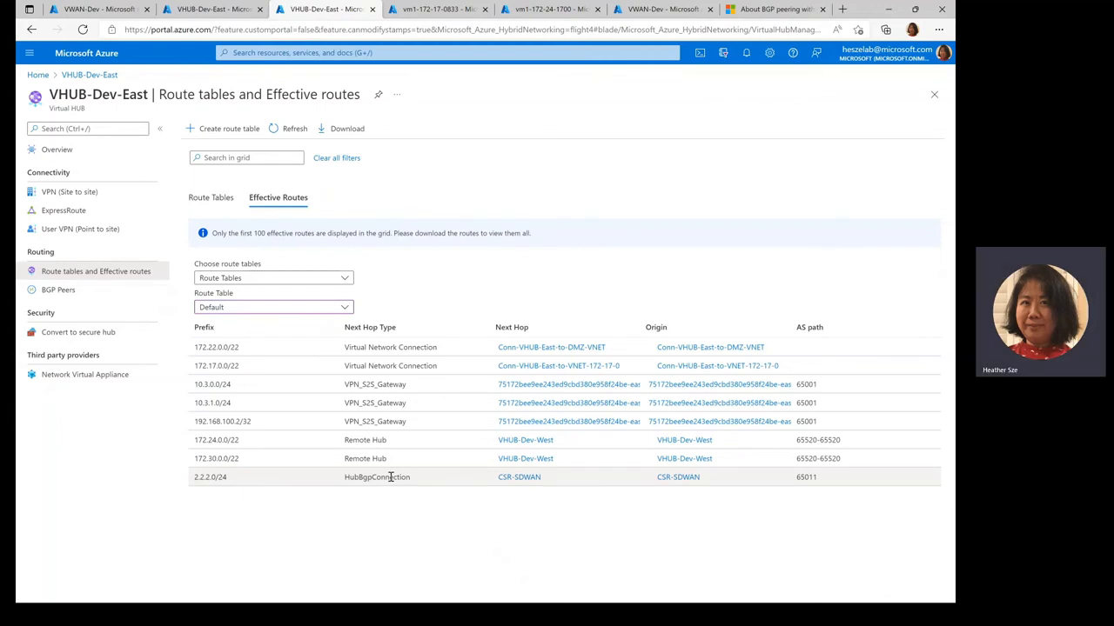
{"action": "mouse_move", "coordinate": [550, 548]}
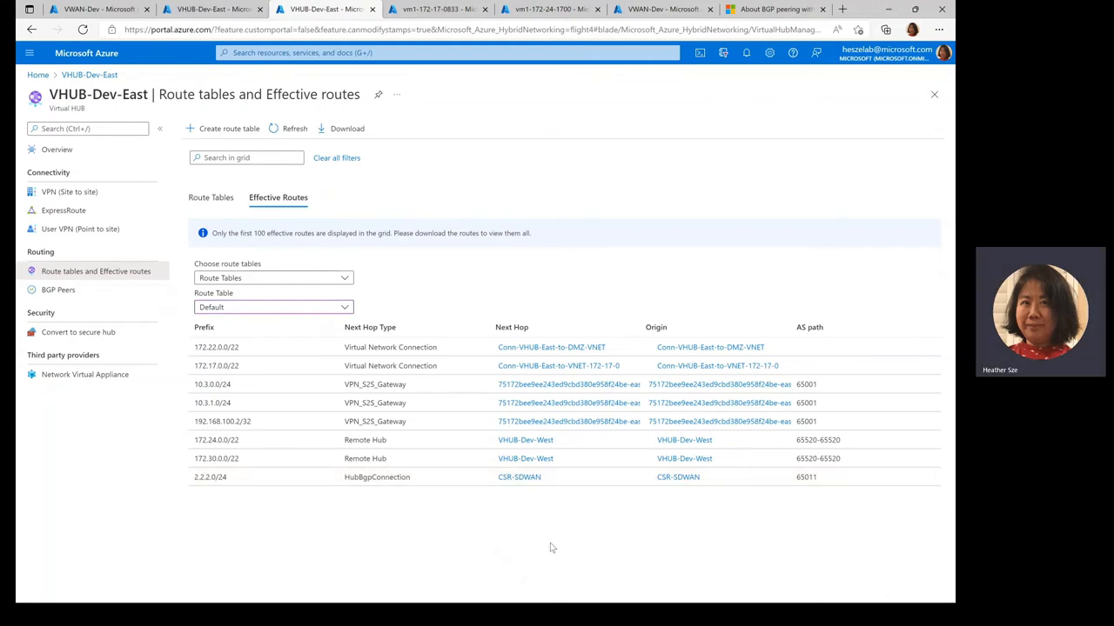
{"action": "left_click", "coordinate": [803, 476]}
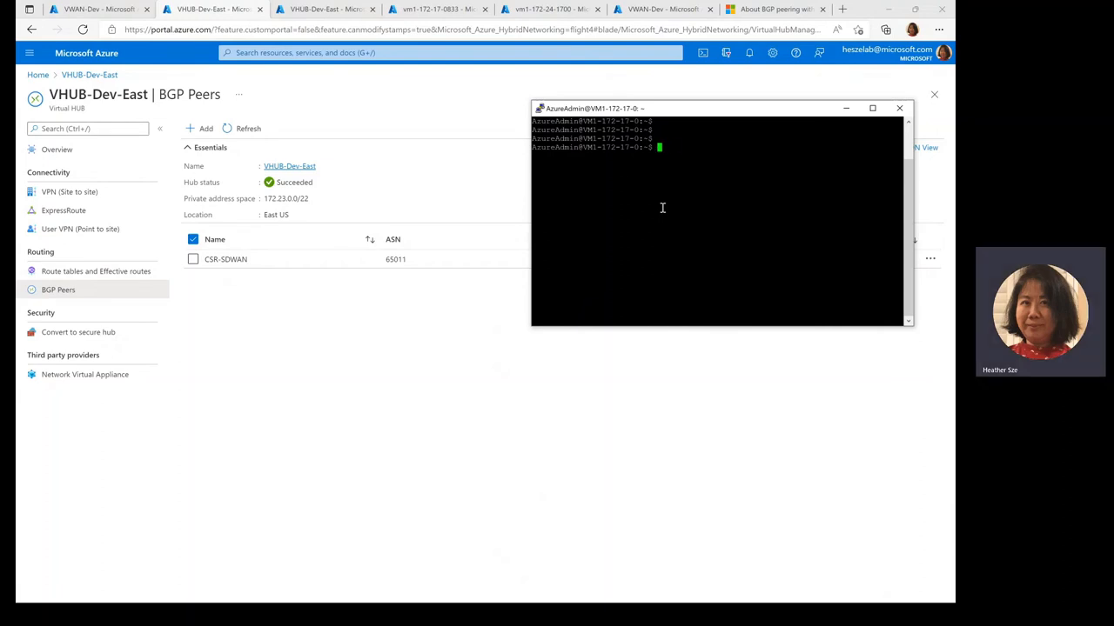
Ping 2.2.2.x from the Azure VM with no loss, try ssh 2.2.2.1, then view the VM NIC's effective routes.
{"action": "type", "text": "ping 2.2.2.10"}
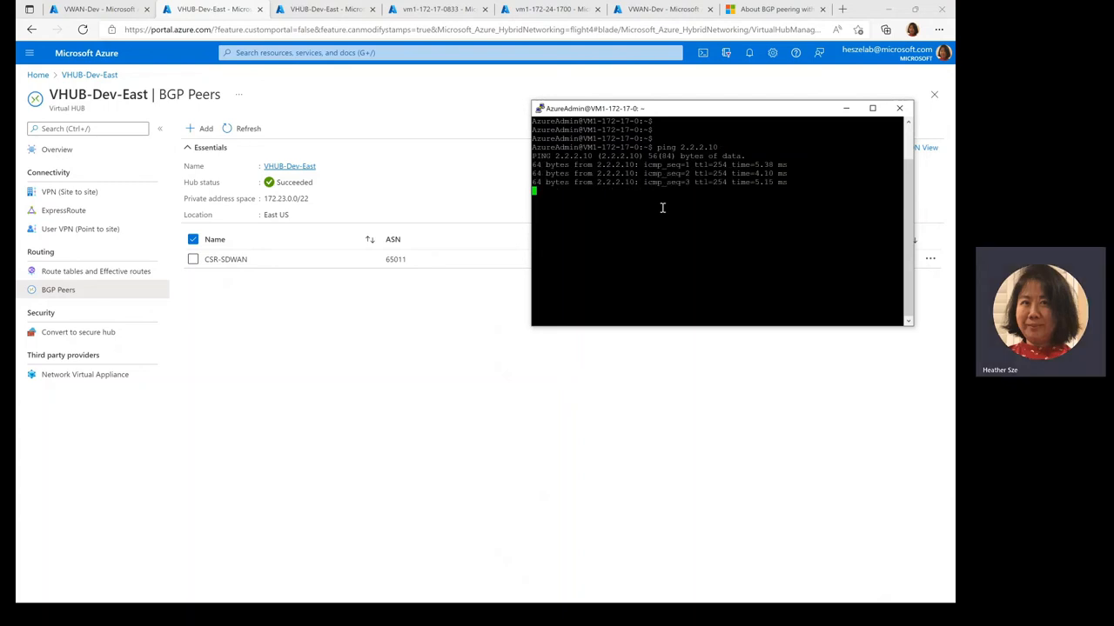
{"action": "key", "text": "ctrl+c"}
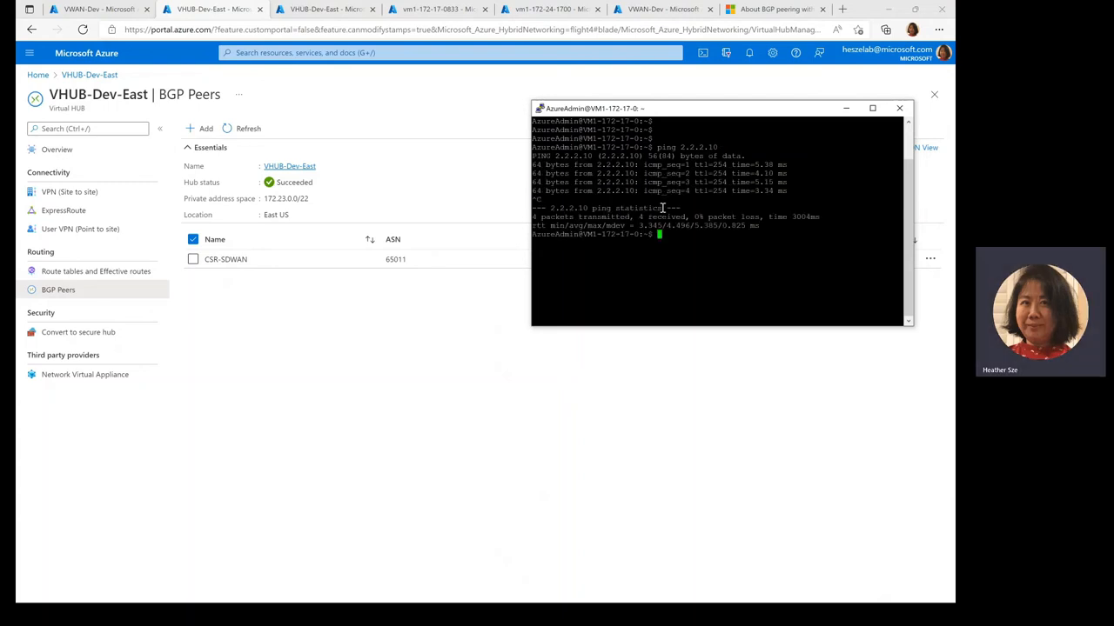
{"action": "type", "text": "ssh 2.2.2.10"}
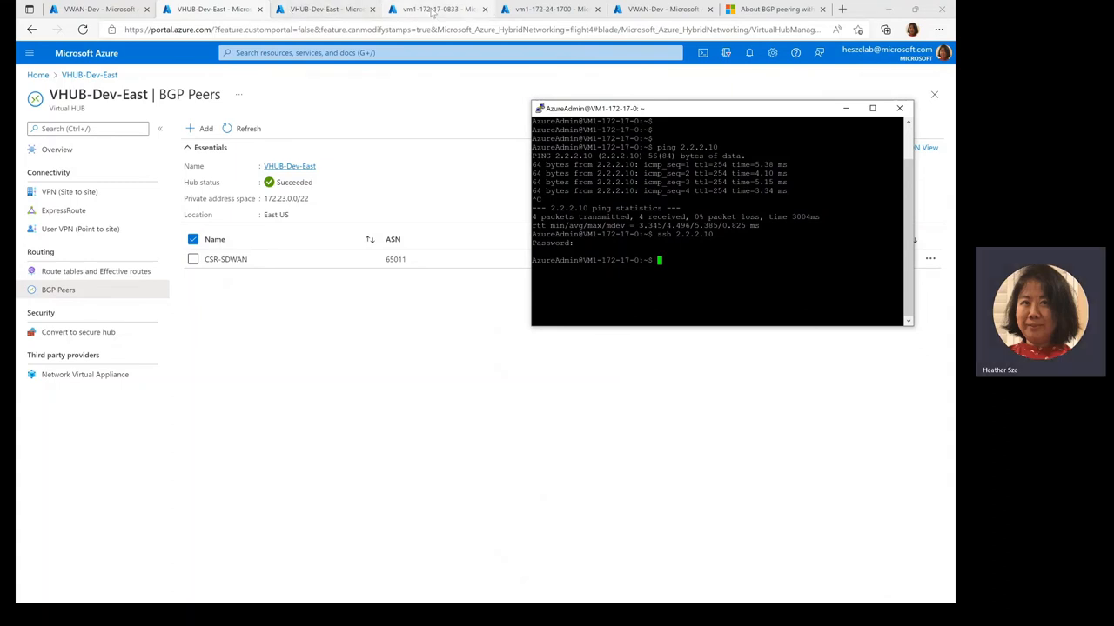
{"action": "left_click", "coordinate": [435, 10]}
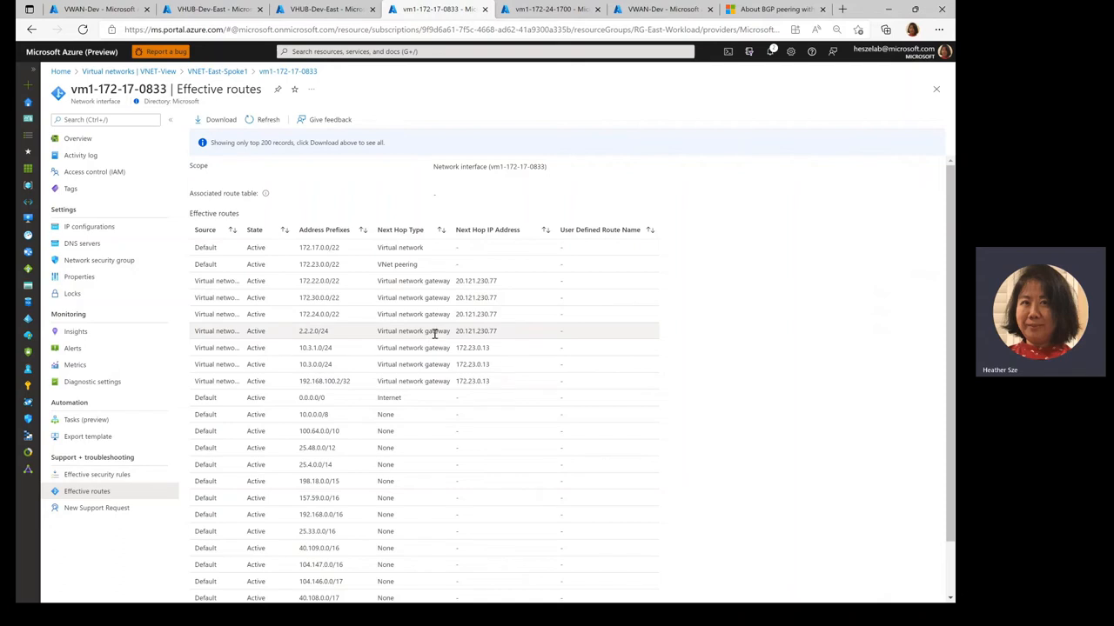
{"action": "mouse_move", "coordinate": [536, 431]}
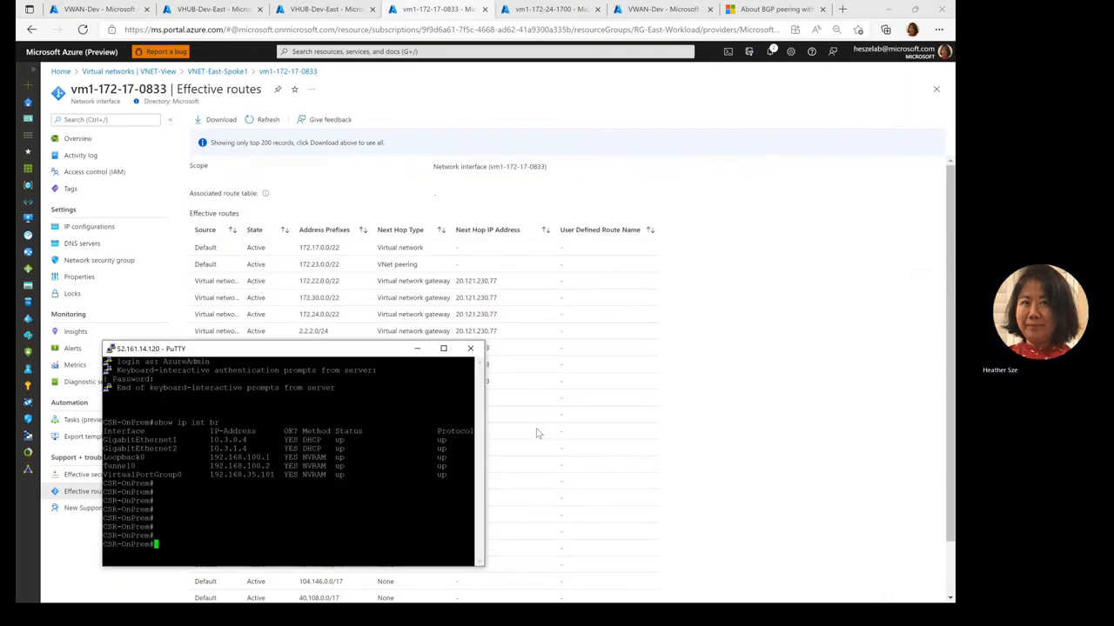
Run show ip int br, show ip route (2.2.2.0/24 present) and ping 2.2.2.1 with 5/5 success on the CSR.
{"action": "type", "text": "show ip int br"}
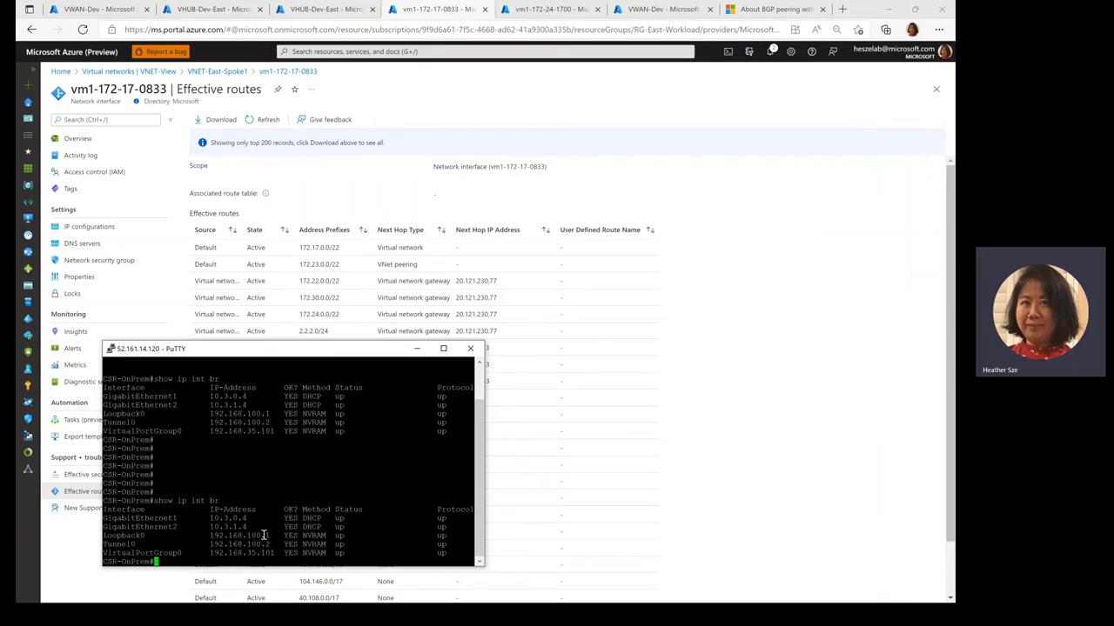
{"action": "mouse_move", "coordinate": [243, 550]}
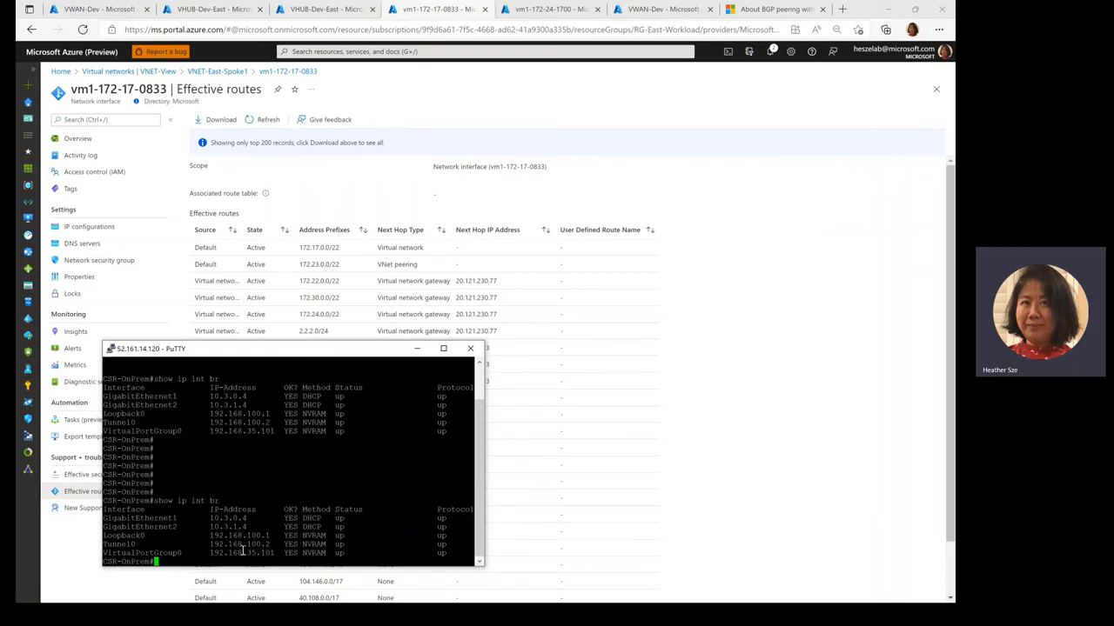
{"action": "type", "text": "show ip route"}
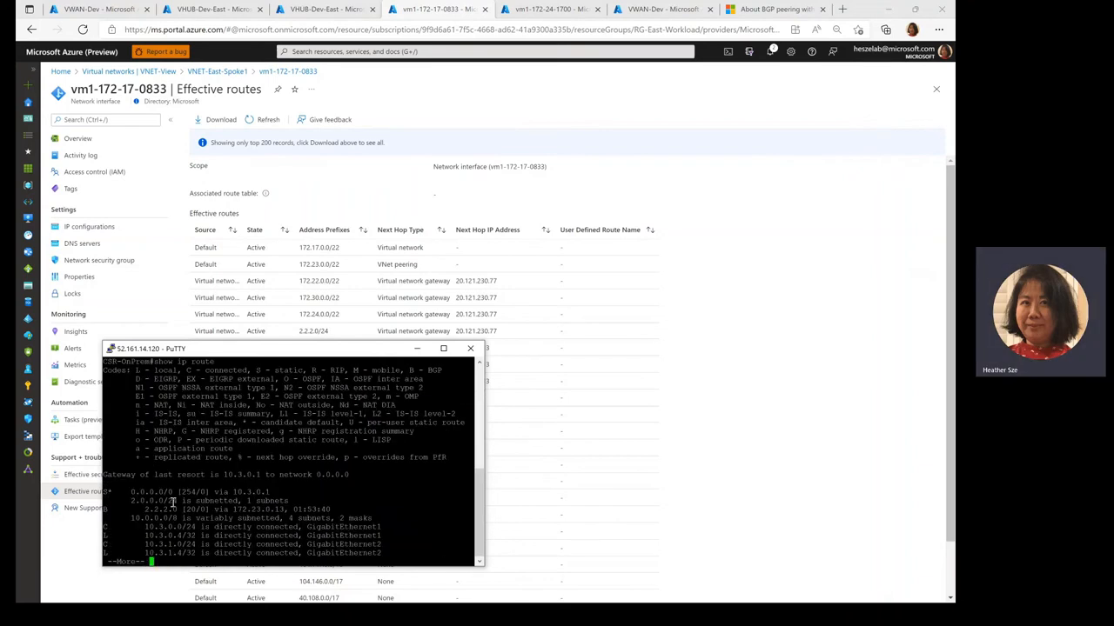
{"action": "mouse_move", "coordinate": [190, 518]}
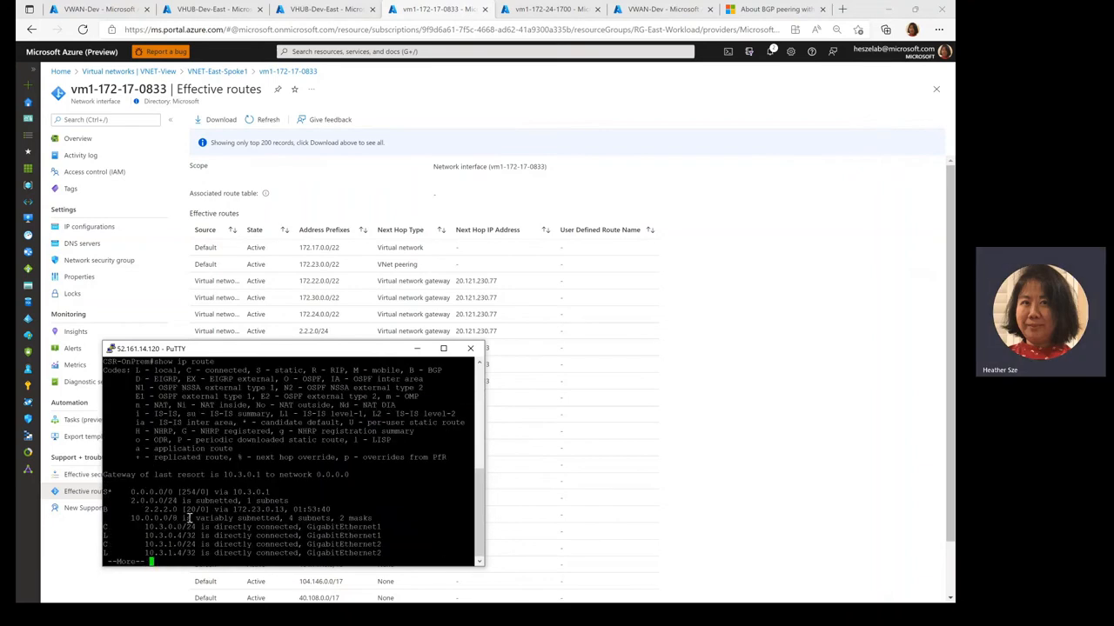
{"action": "mouse_move", "coordinate": [261, 521]}
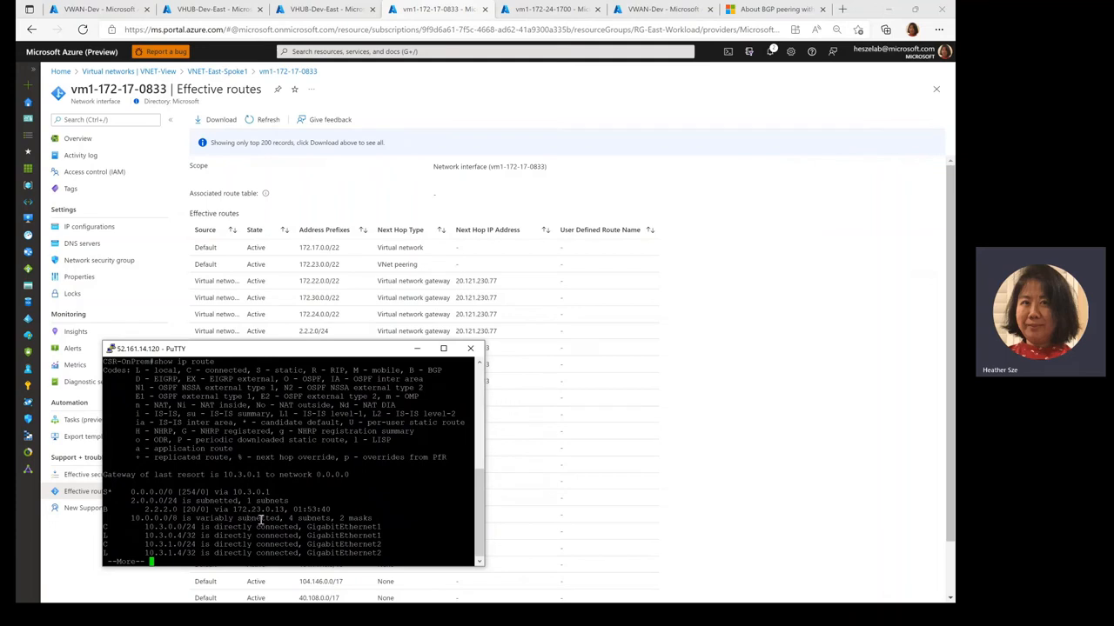
{"action": "mouse_move", "coordinate": [229, 529]}
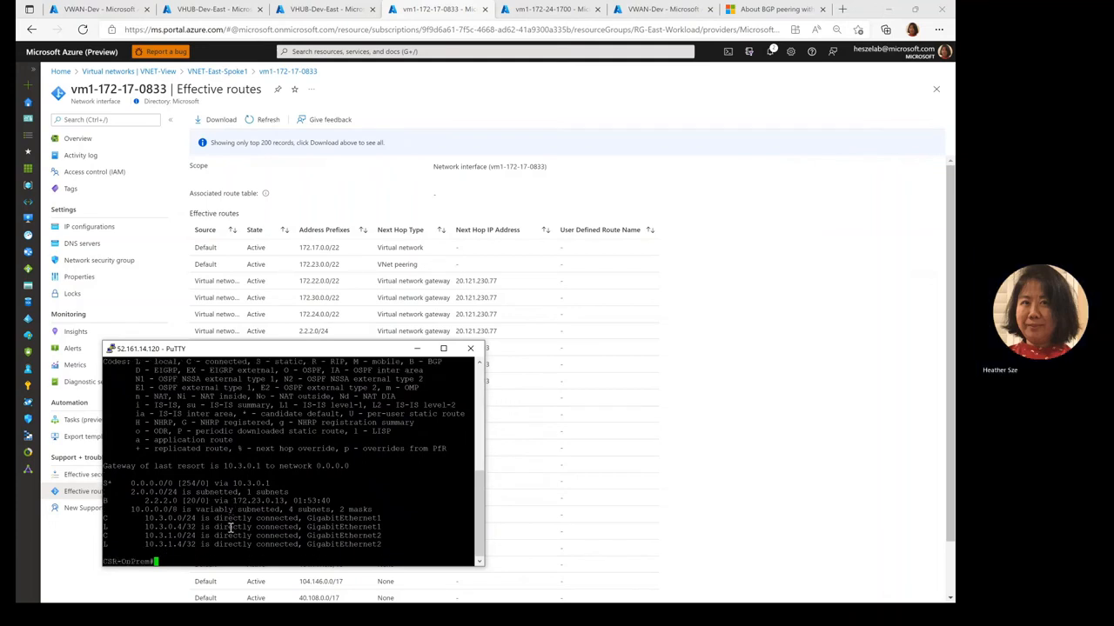
{"action": "type", "text": "ping 2.2.2.1"}
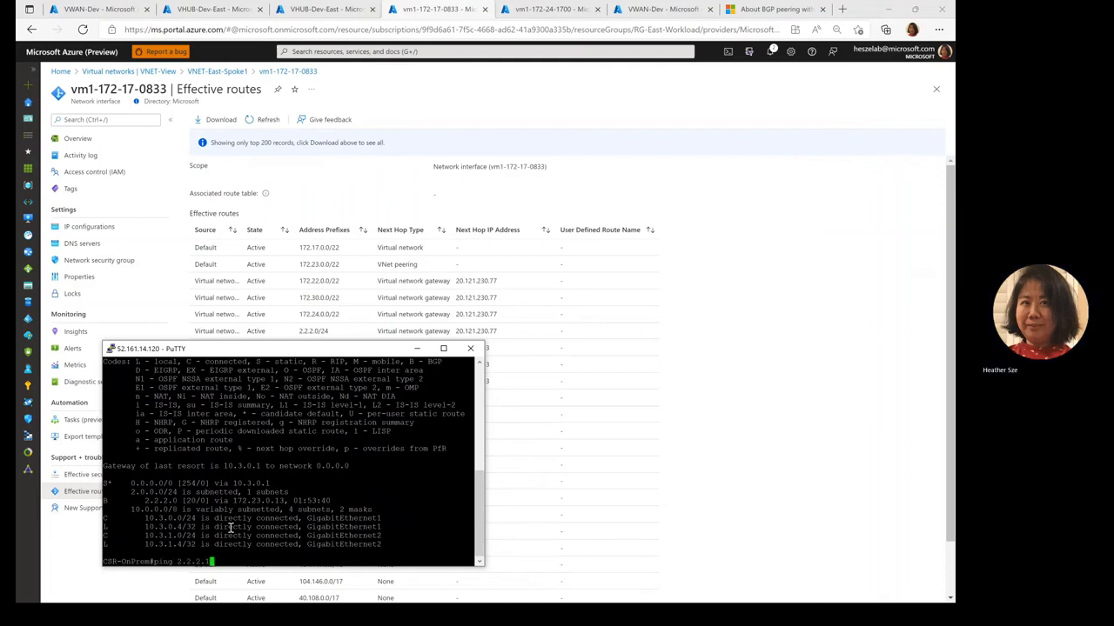
{"action": "type", "text": "ping 2.2.2.1"}
{"action": "type", "text": "ssh 2.2.2.10"}
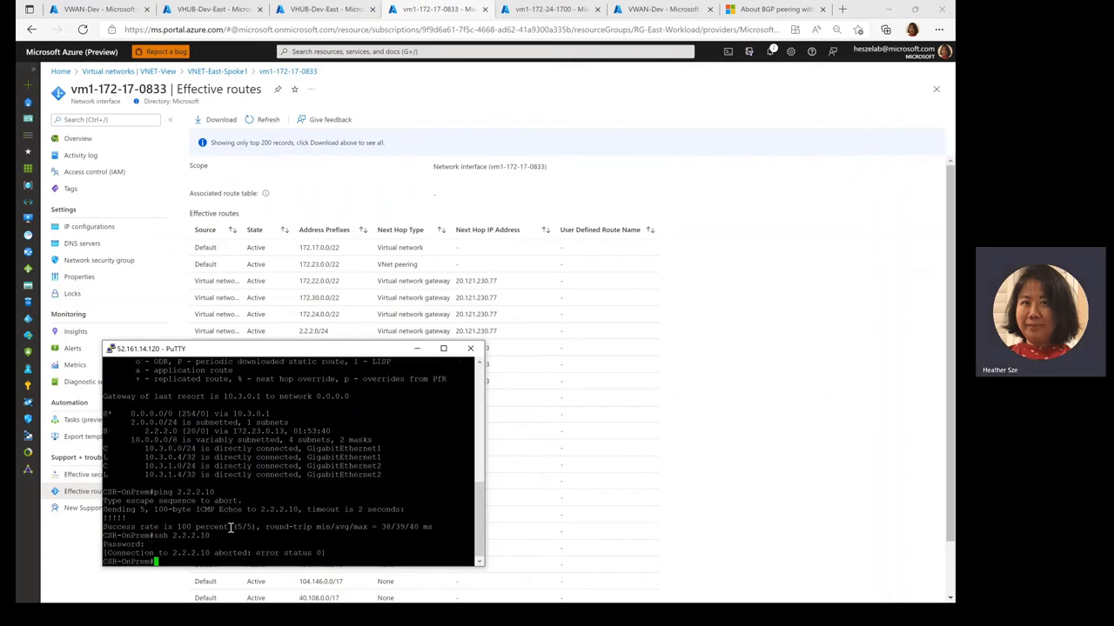
{"action": "scroll", "scroll_direction": "down", "scroll_amount": 3}
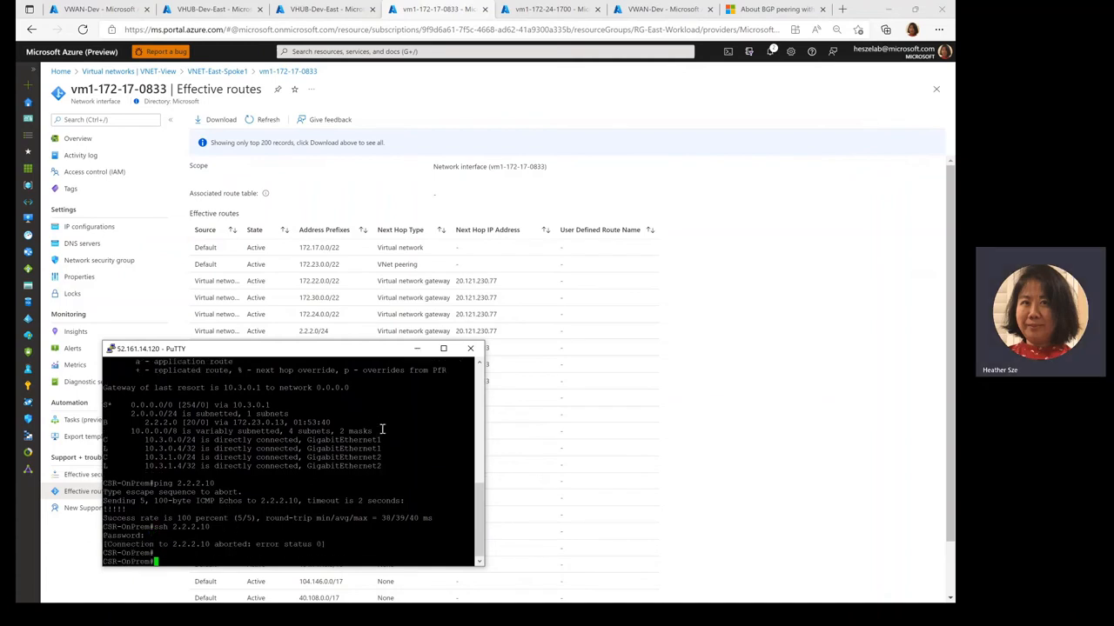
{"action": "mouse_move", "coordinate": [807, 409]}
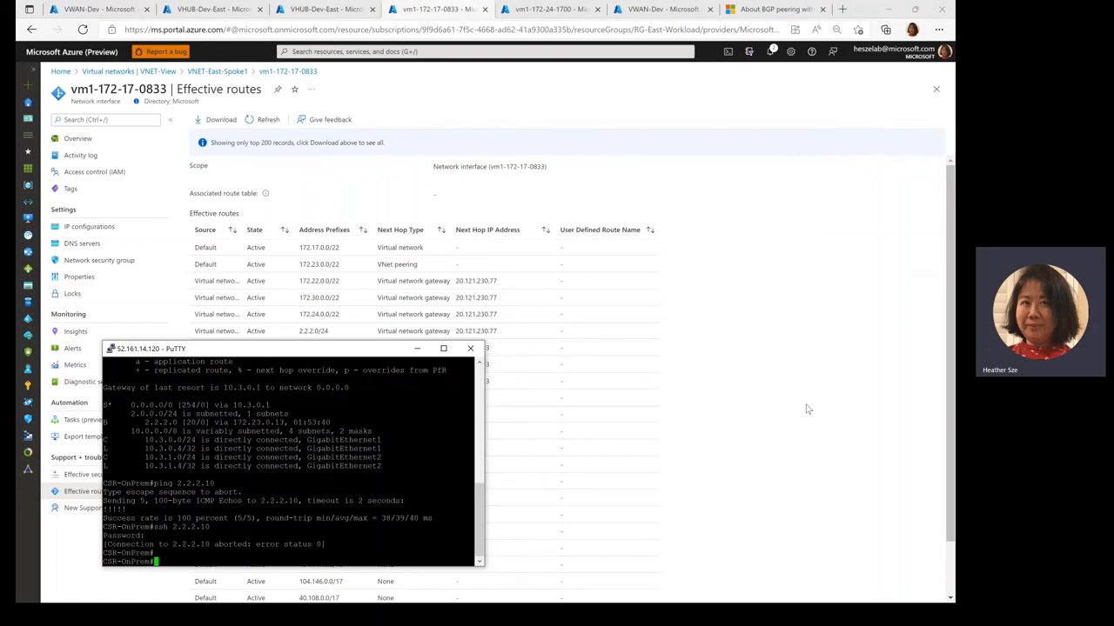
{"action": "mouse_move", "coordinate": [609, 214]}
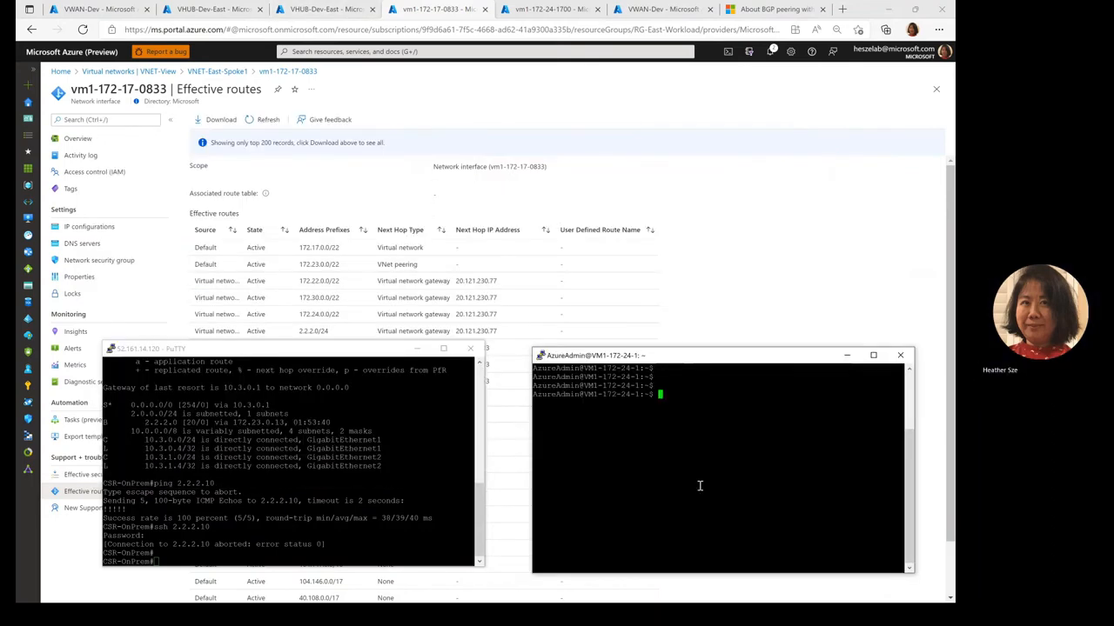
Ping 2.2.2.10 from VM1-172-24-1 successfully and attempt ssh to the 2.2.2.x host.
{"action": "type", "text": "ping 2.2.2.10"}
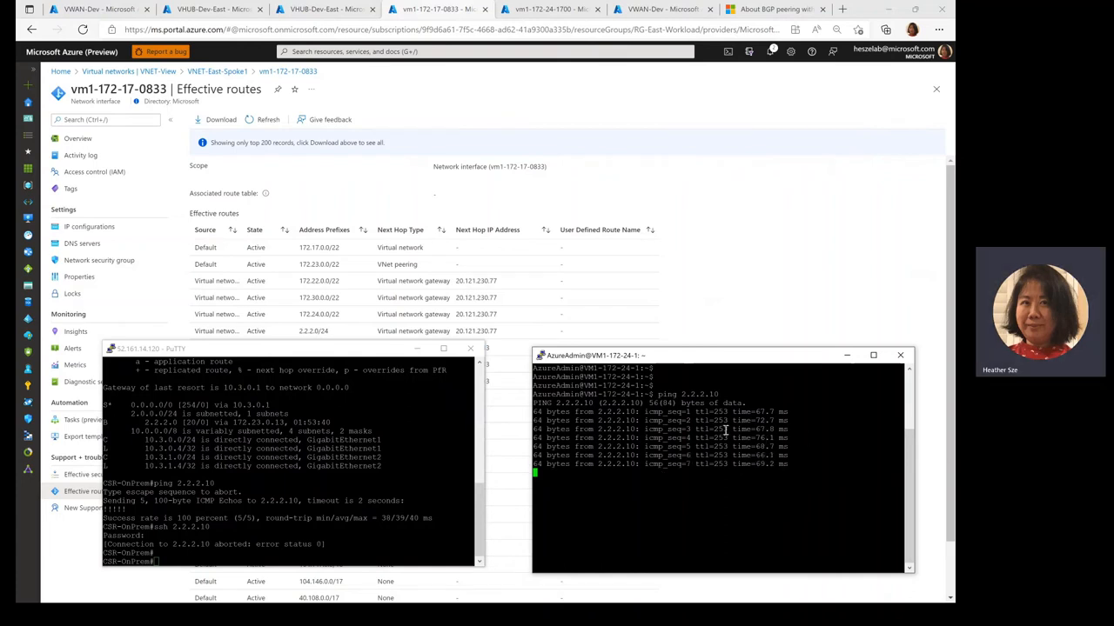
{"action": "type", "text": "ssh 2.2"}
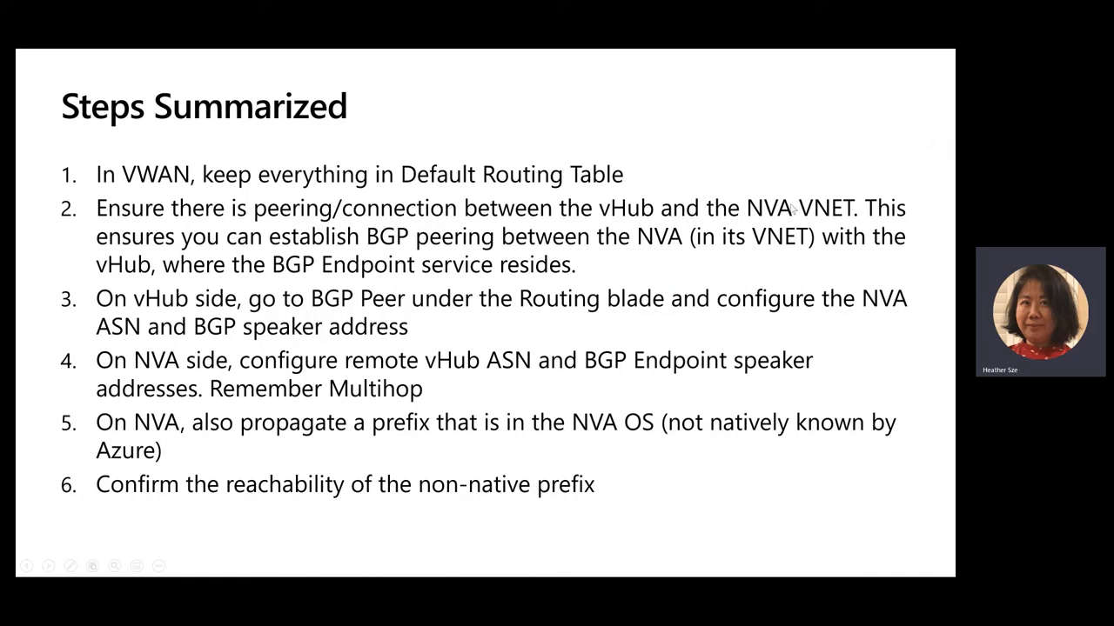
{"action": "mouse_move", "coordinate": [791, 208]}
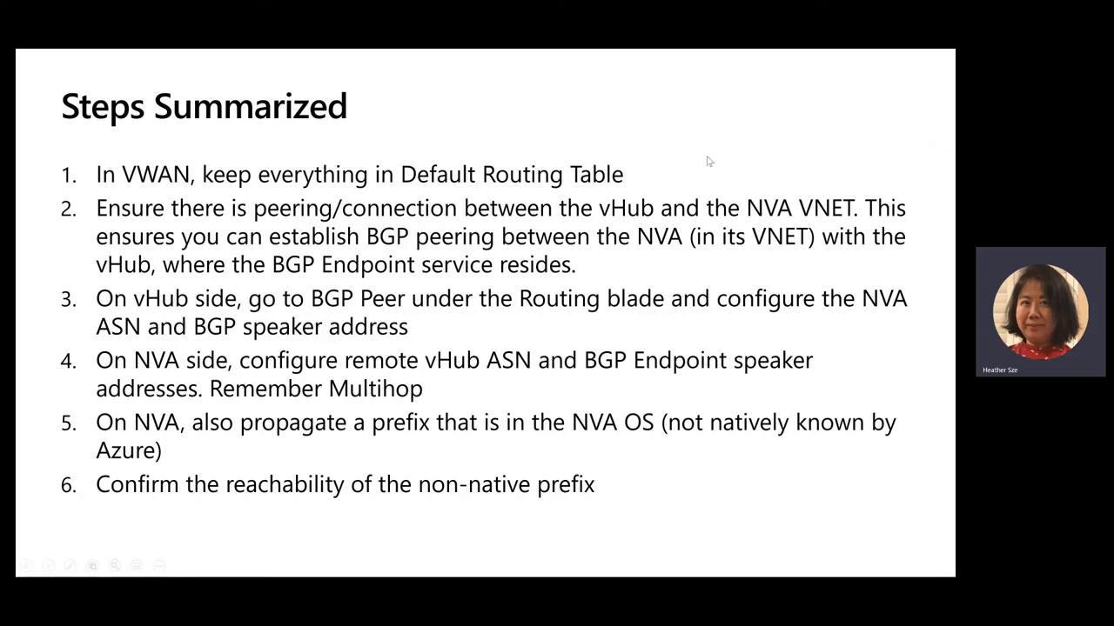
{"action": "mouse_move", "coordinate": [567, 275]}
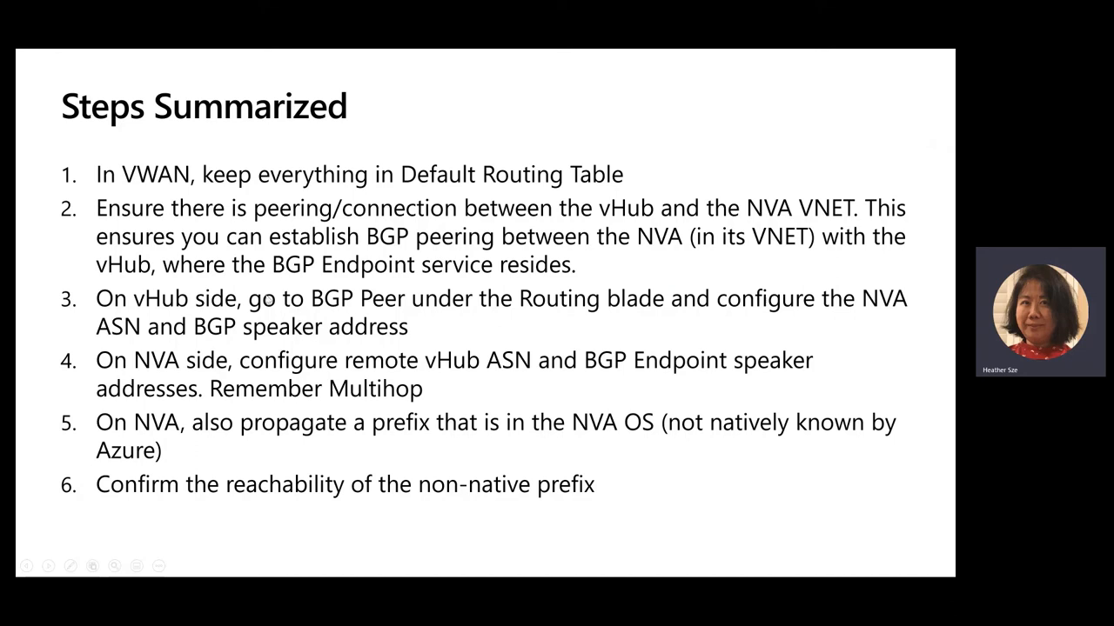
{"action": "mouse_move", "coordinate": [334, 305]}
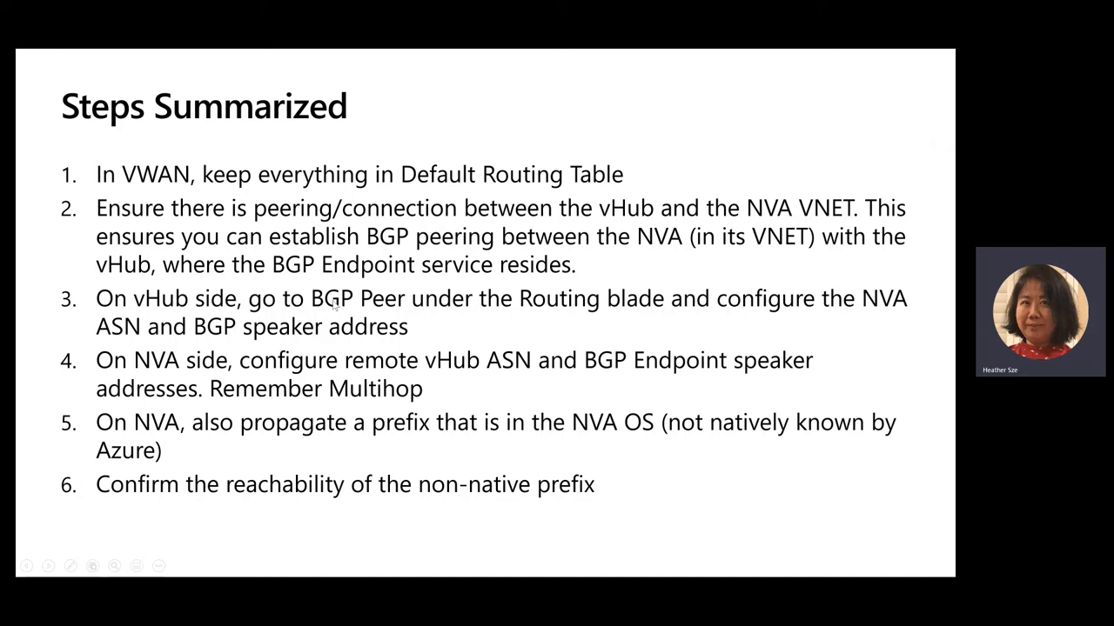
{"action": "mouse_move", "coordinate": [556, 320]}
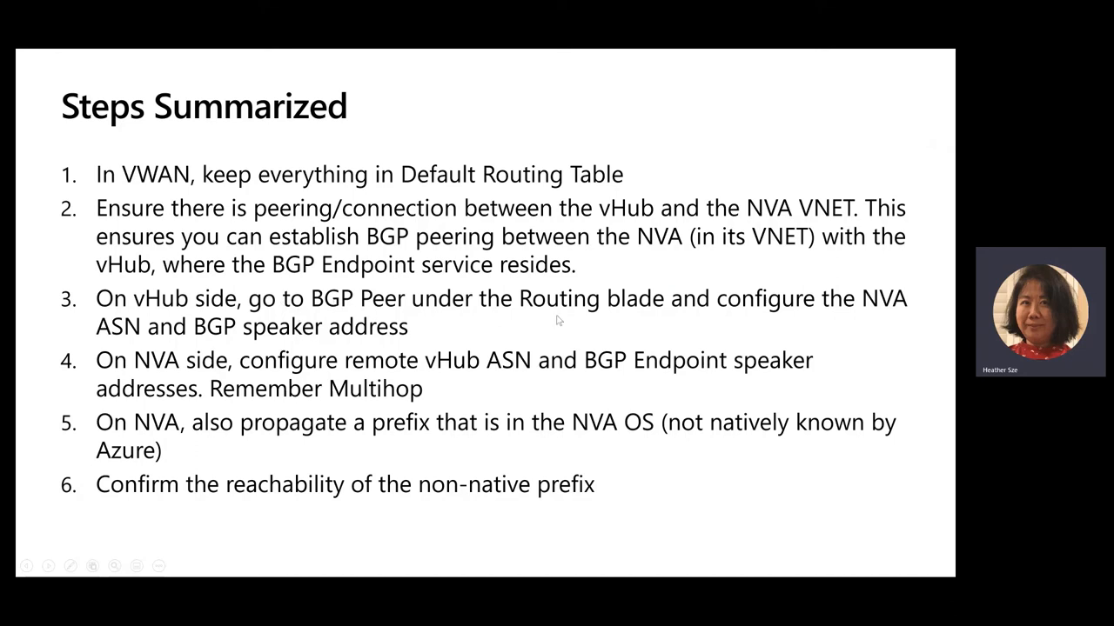
{"action": "mouse_move", "coordinate": [247, 334]}
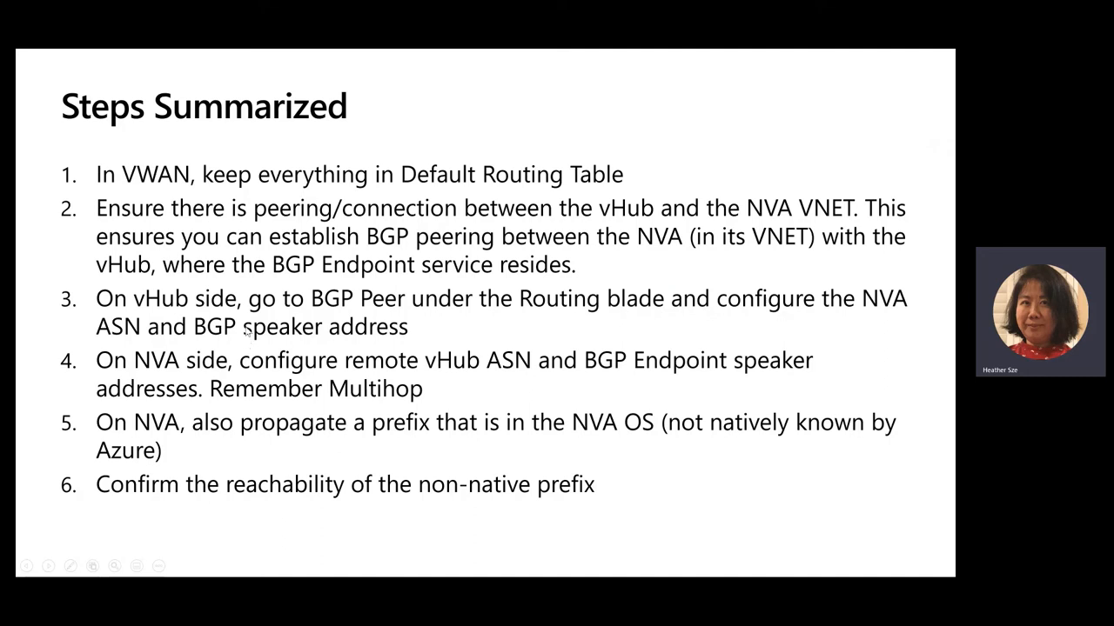
{"action": "mouse_move", "coordinate": [184, 374]}
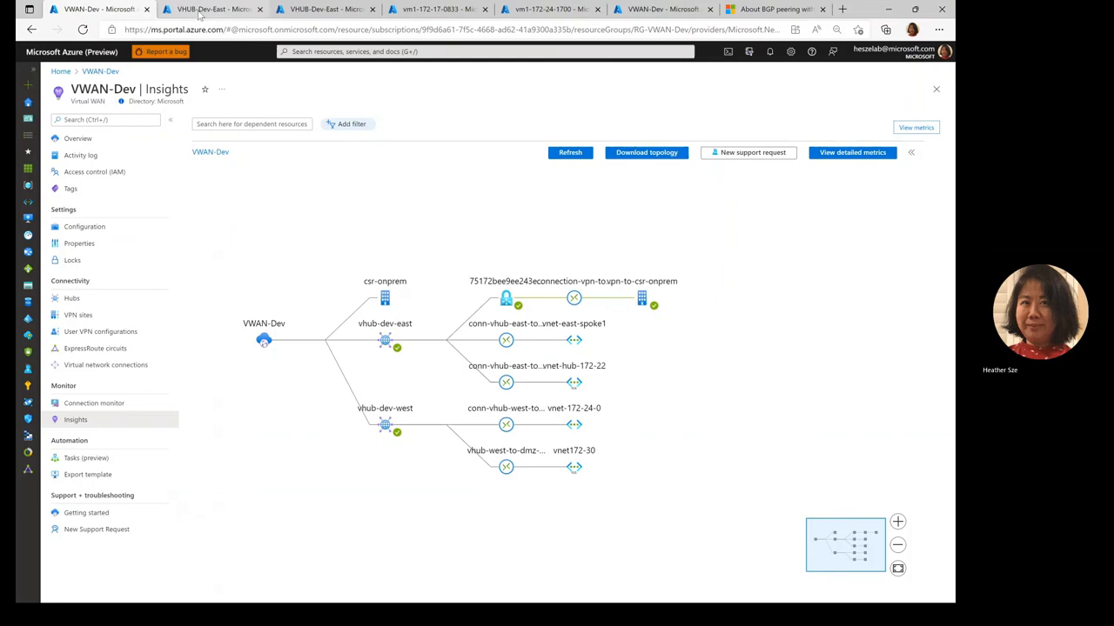
Show VHUB-Dev-East's BGP peers with CSR-SDWAN ASN 65011, then return to the Steps Summarized slide.
{"action": "left_click", "coordinate": [213, 8]}
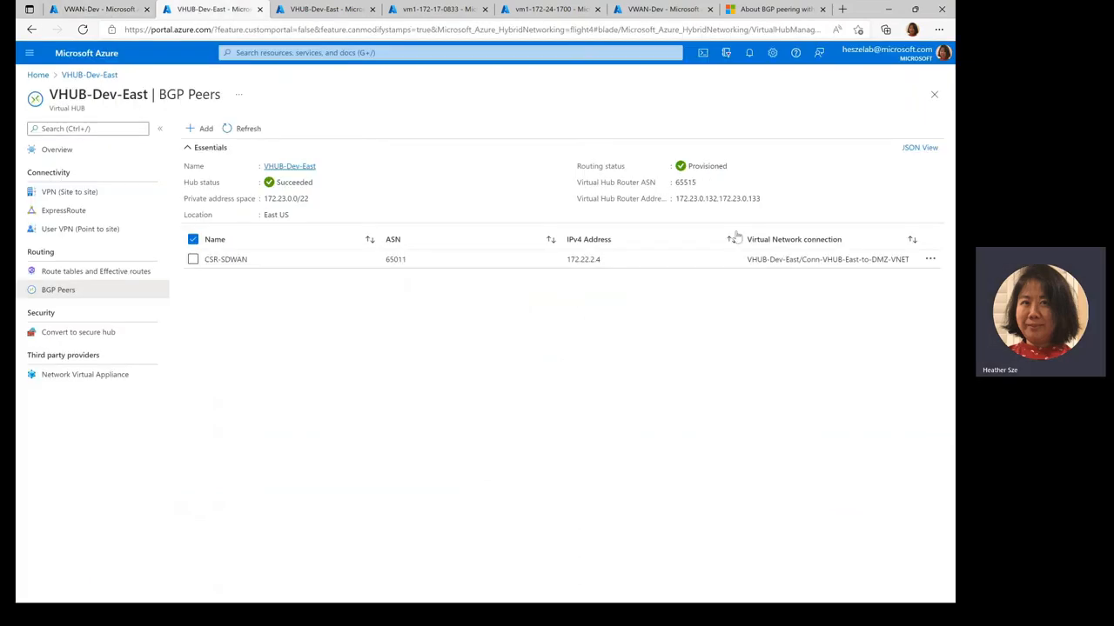
{"action": "left_click", "coordinate": [96, 9]}
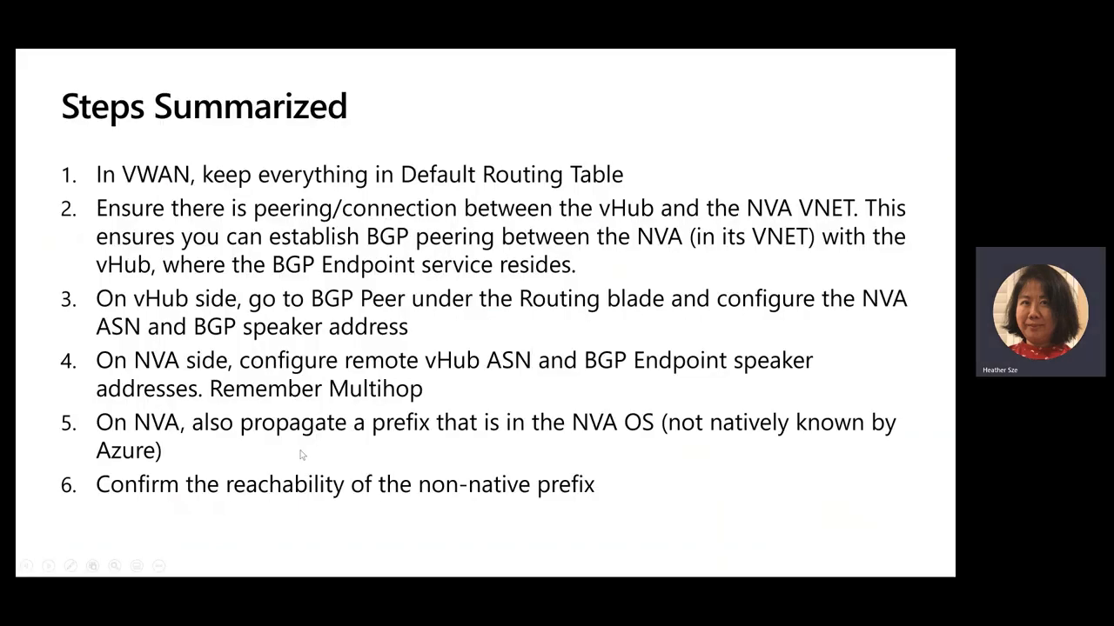
{"action": "mouse_move", "coordinate": [635, 501]}
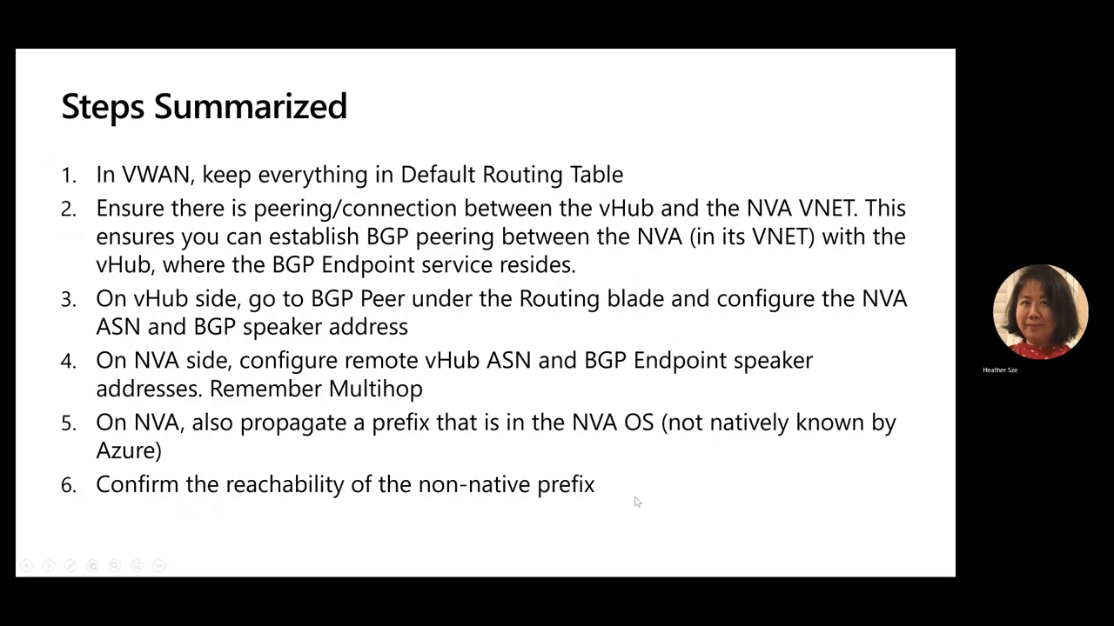